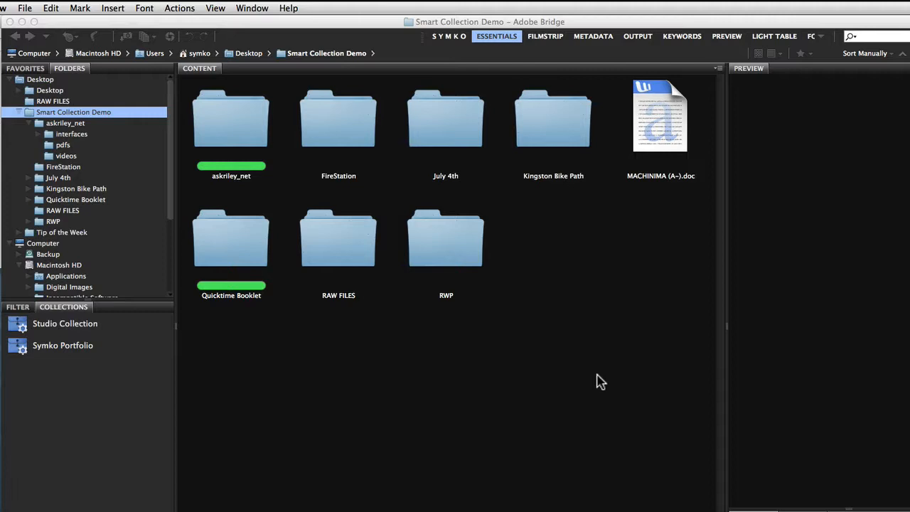
pyautogui.moveTo(489, 239)
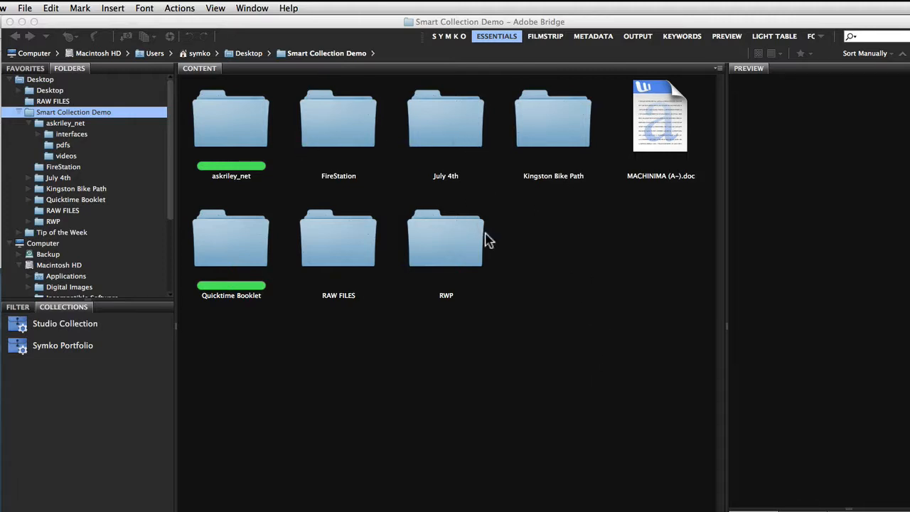
pyautogui.moveTo(537, 200)
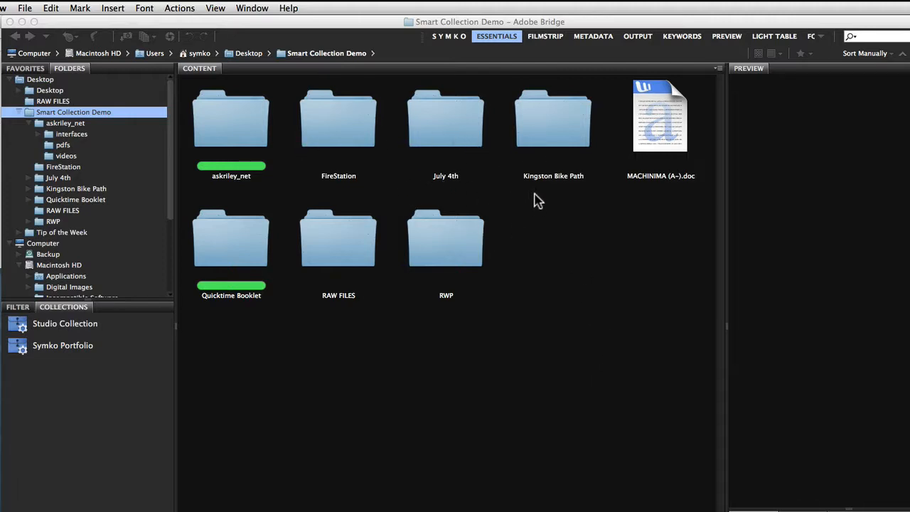
pyautogui.moveTo(461, 213)
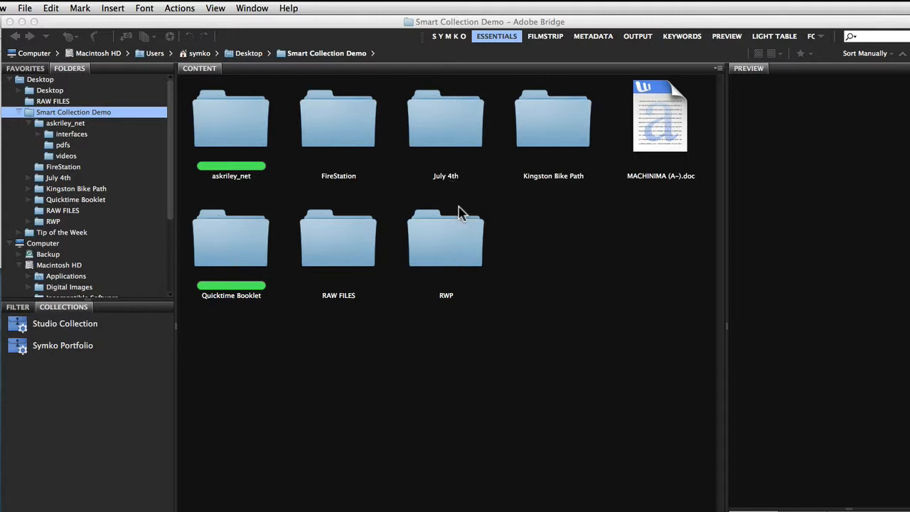
pyautogui.moveTo(359, 139)
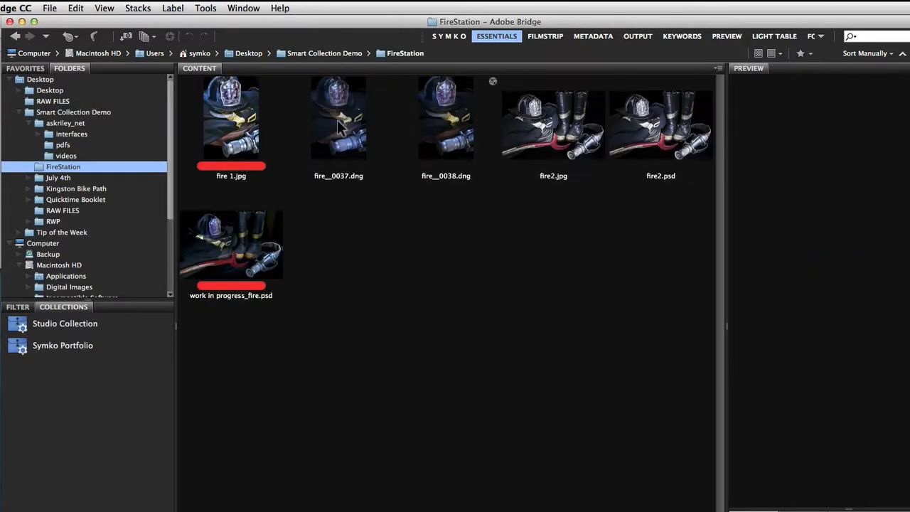
# Rate fire 1.jpg five stars, then return to the Smart Collection Demo folder
pyautogui.click(230, 121)
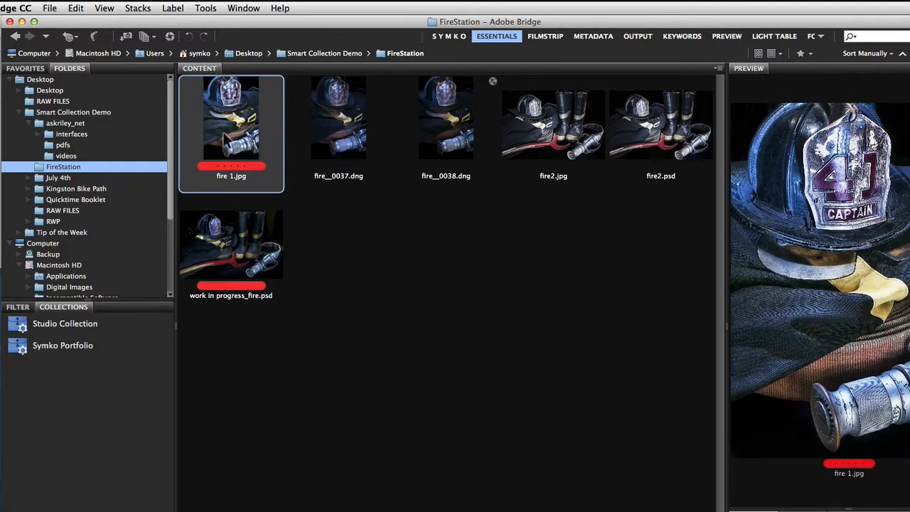
pyautogui.click(173, 9)
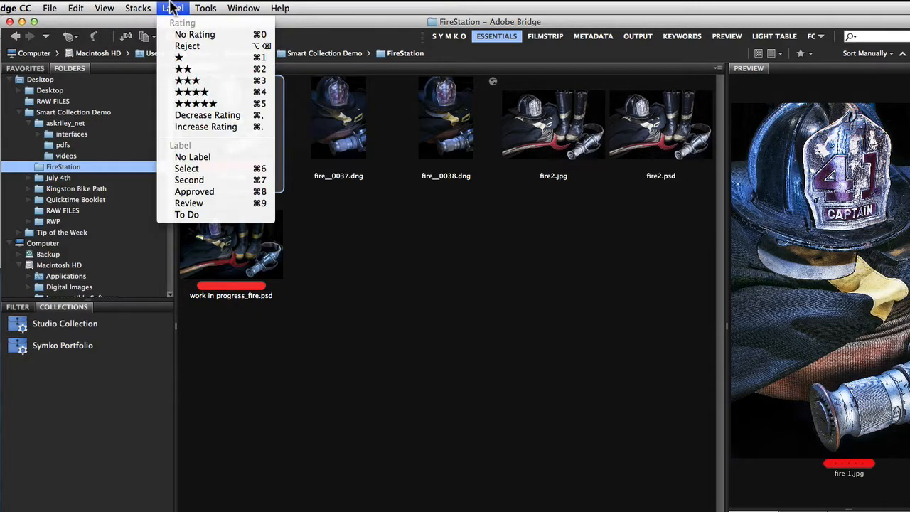
pyautogui.moveTo(206, 102)
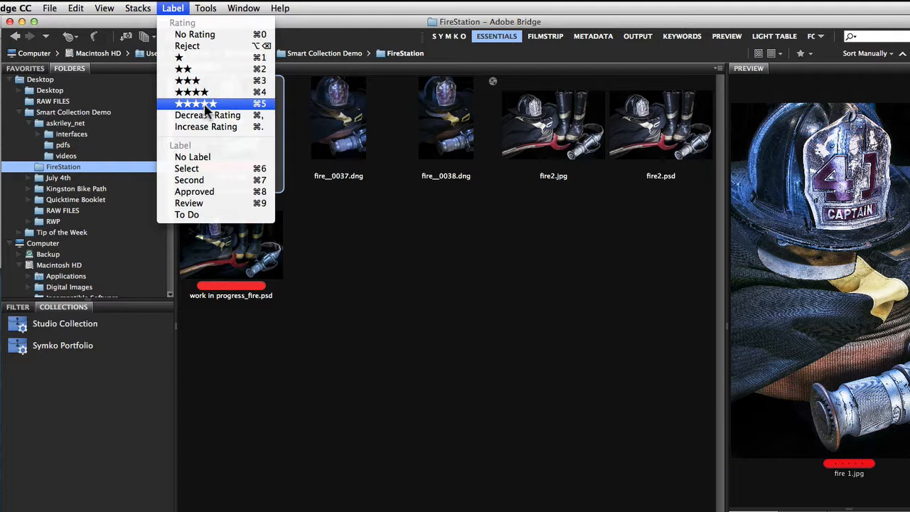
pyautogui.click(196, 102)
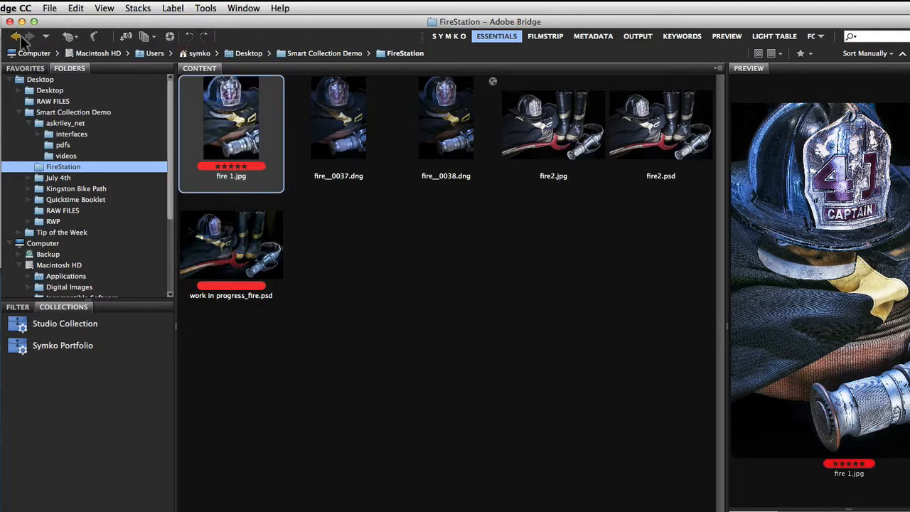
pyautogui.click(14, 37)
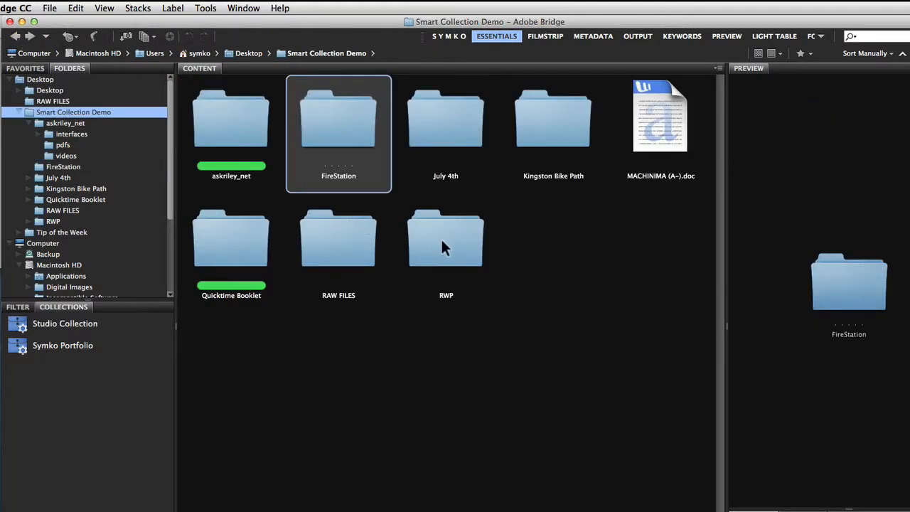
# Rate cu.jpg and lotus_123.jpg in RWP five stars, then return to Smart Collection Demo
pyautogui.doubleClick(447, 239)
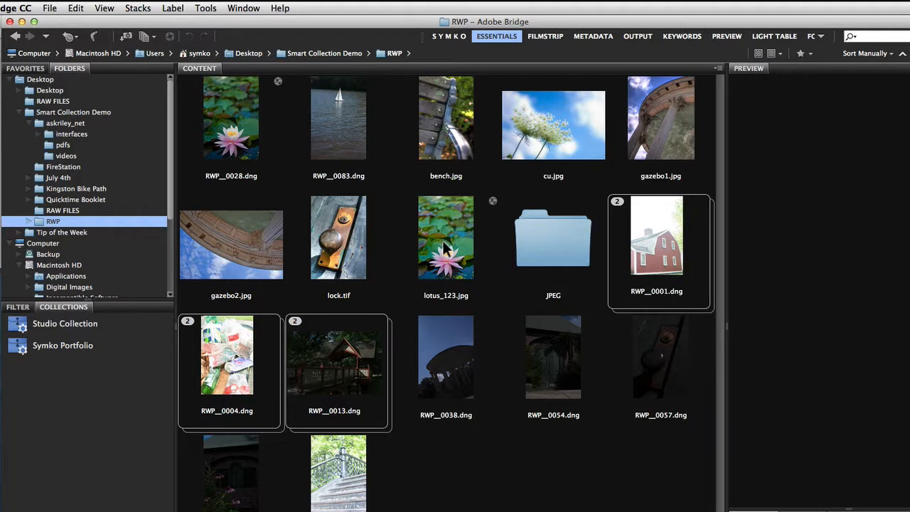
pyautogui.moveTo(418, 190)
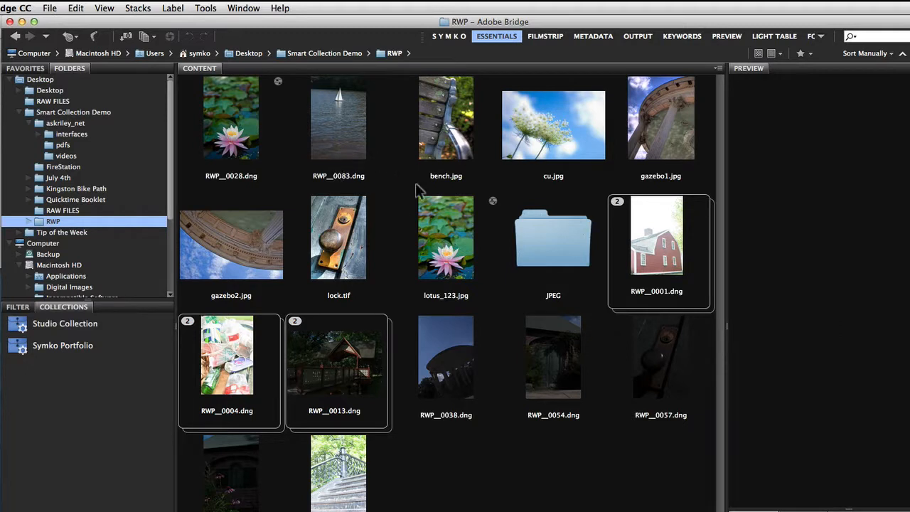
pyautogui.click(553, 125)
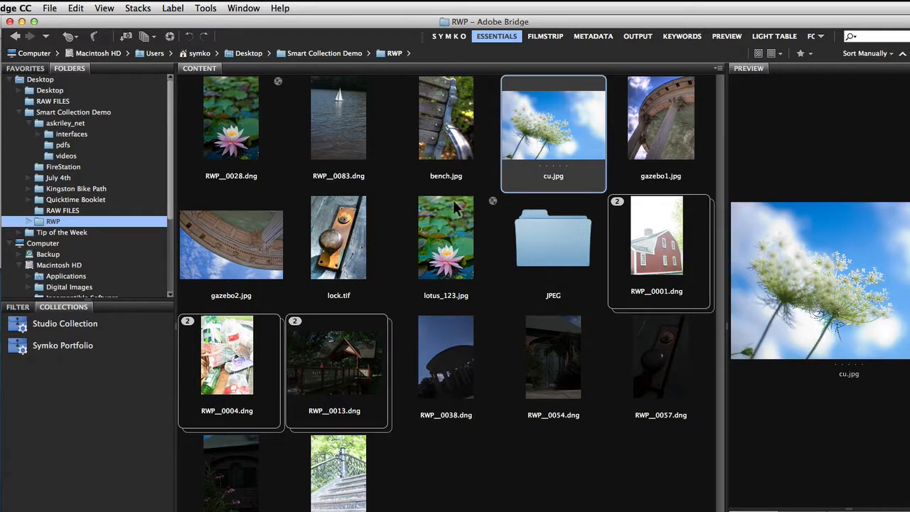
pyautogui.click(447, 237)
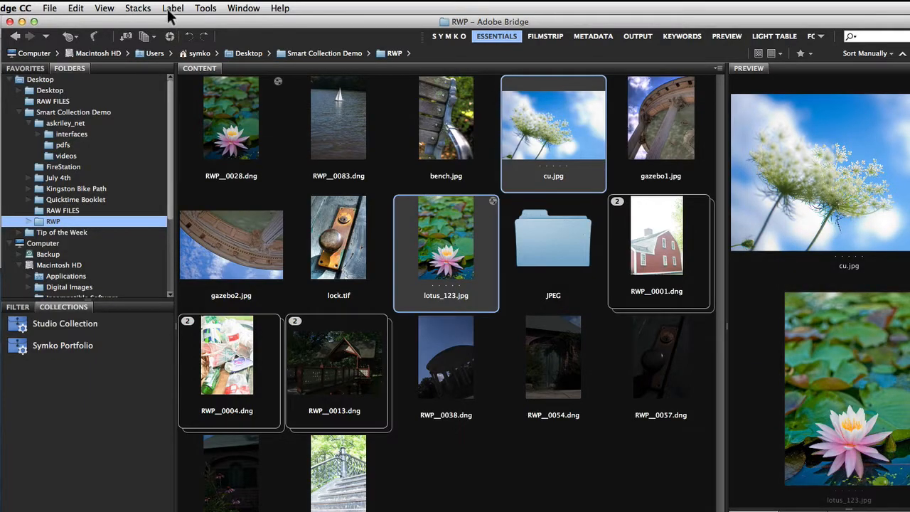
pyautogui.click(174, 9)
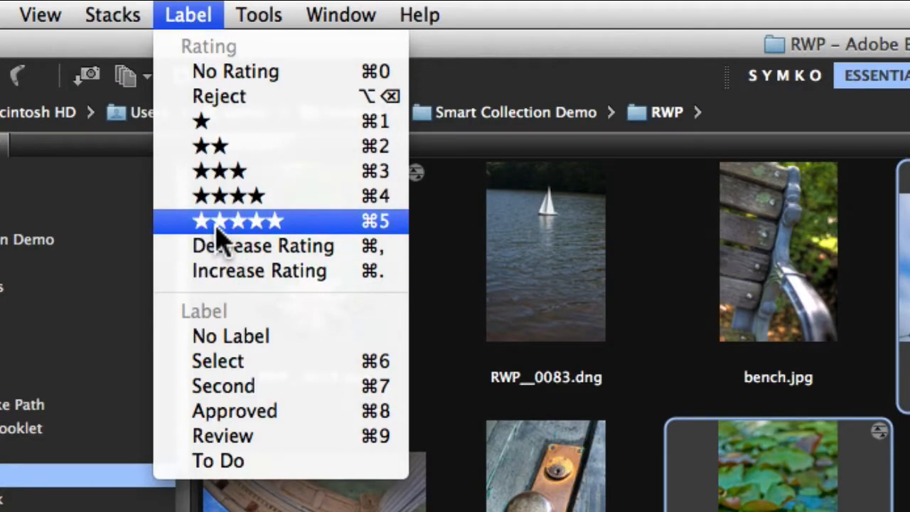
pyautogui.click(237, 220)
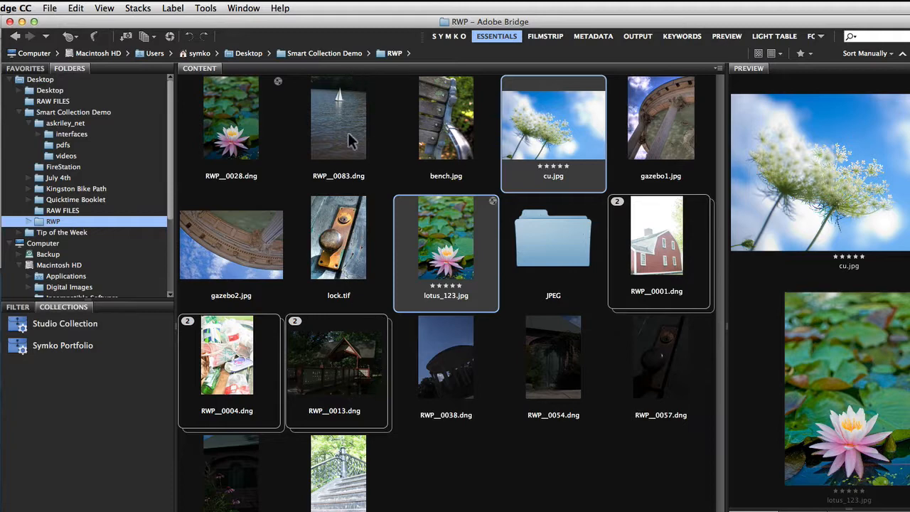
pyautogui.click(327, 53)
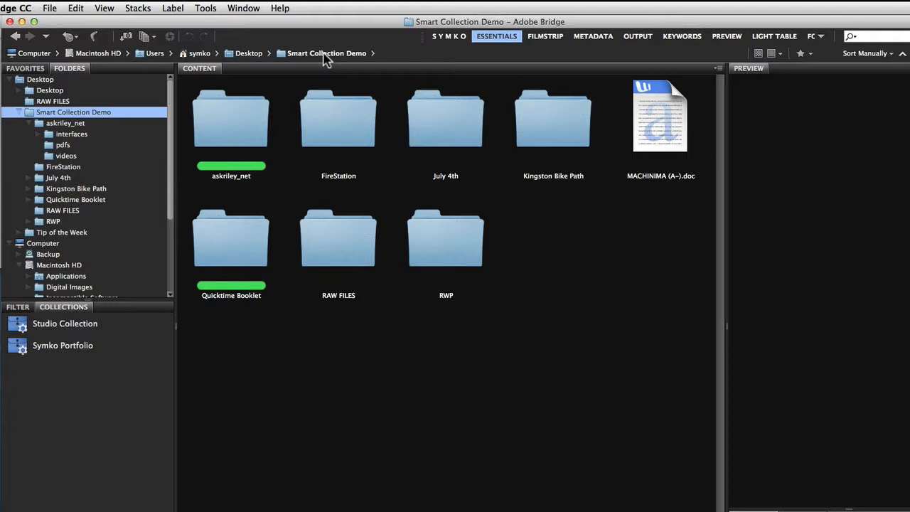
pyautogui.moveTo(318, 79)
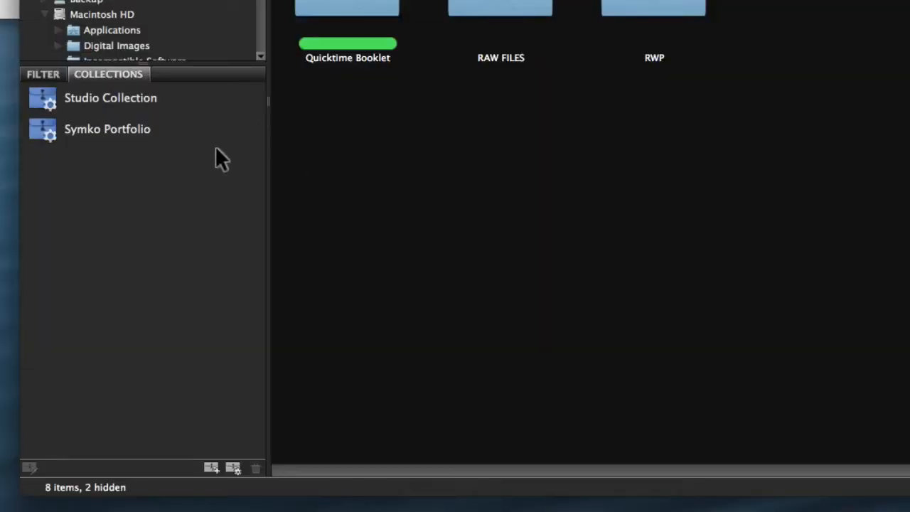
pyautogui.moveTo(243, 178)
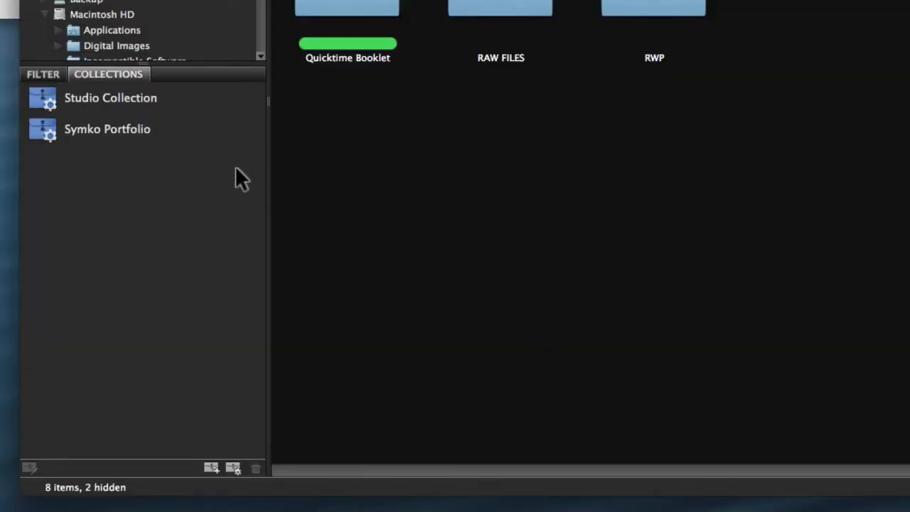
pyautogui.moveTo(206, 404)
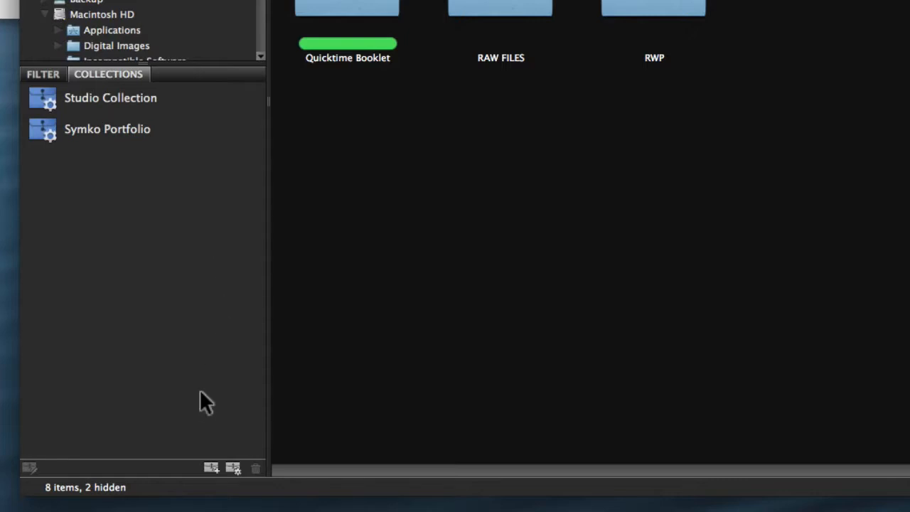
pyautogui.moveTo(216, 486)
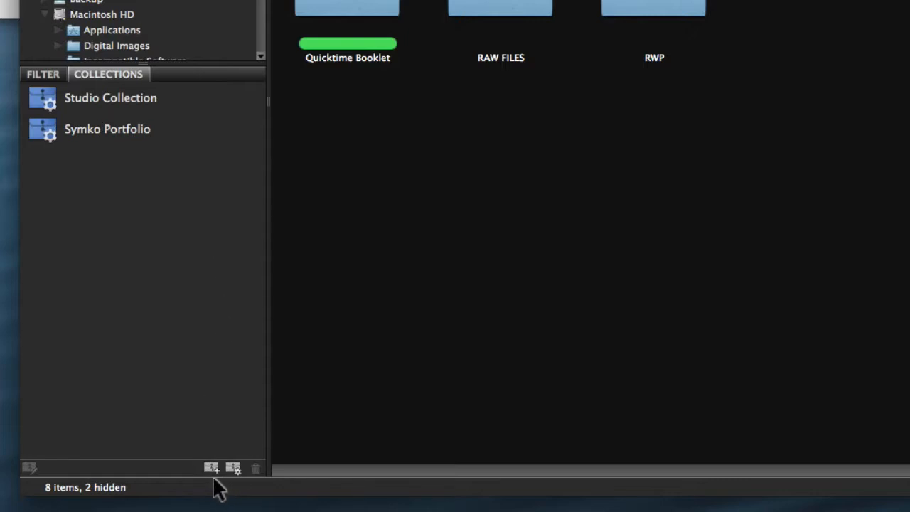
pyautogui.moveTo(227, 457)
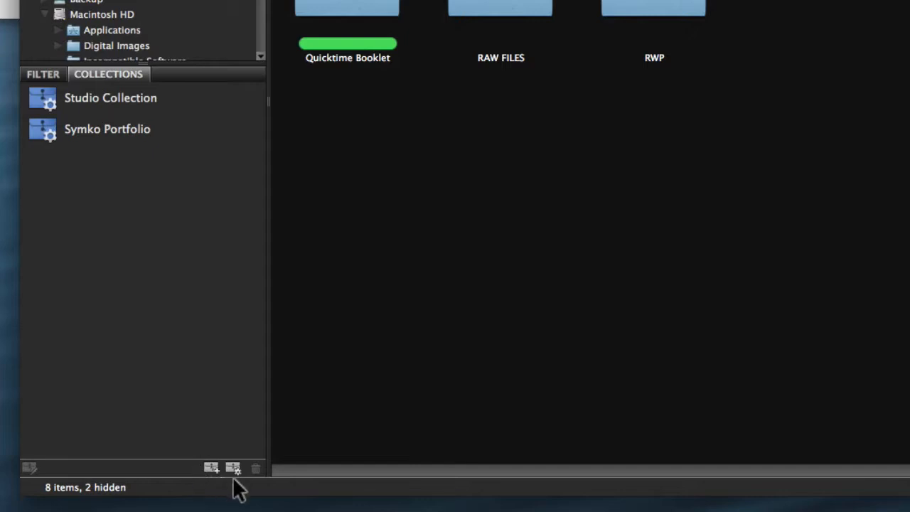
pyautogui.moveTo(240, 486)
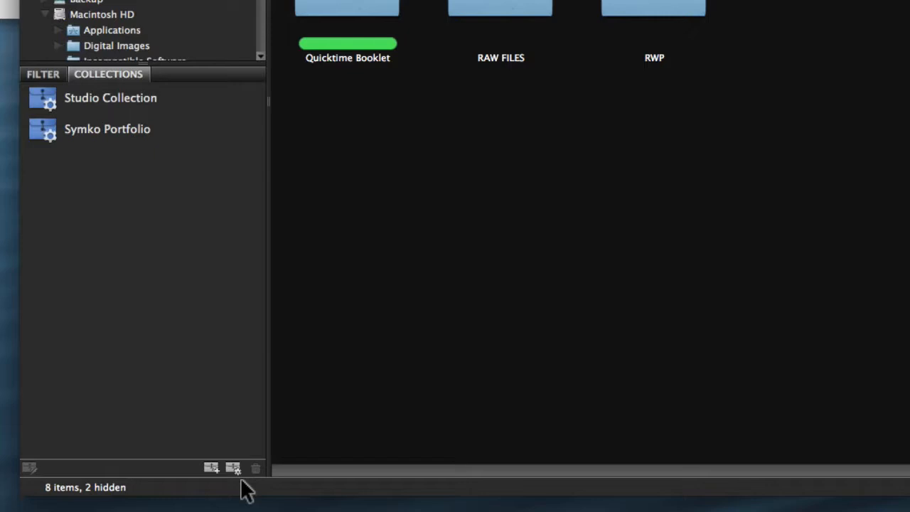
pyautogui.moveTo(233, 468)
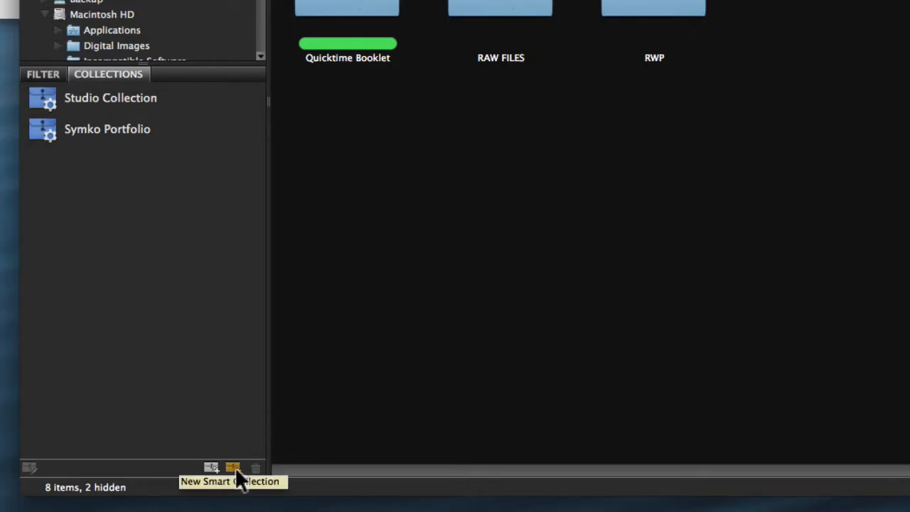
# Start a new smart collection and choose Smart Collection Demo as the folder to search
pyautogui.click(233, 468)
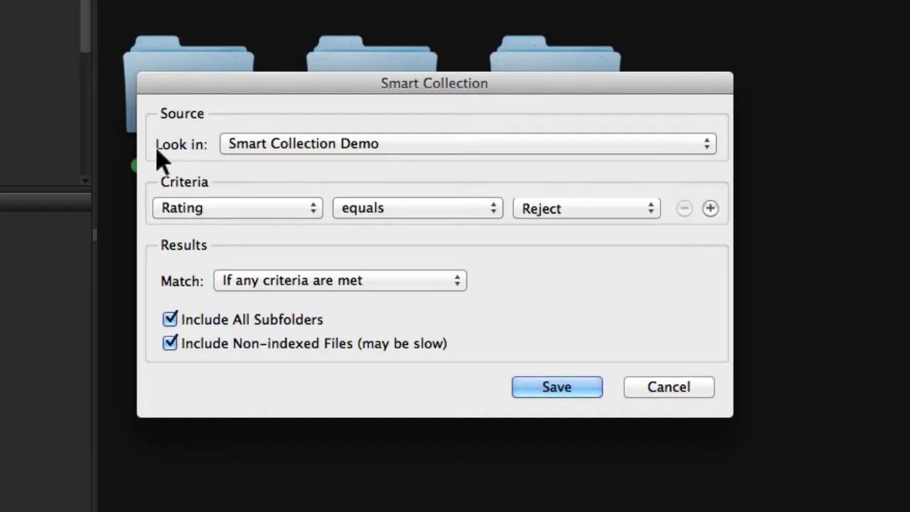
pyautogui.moveTo(387, 153)
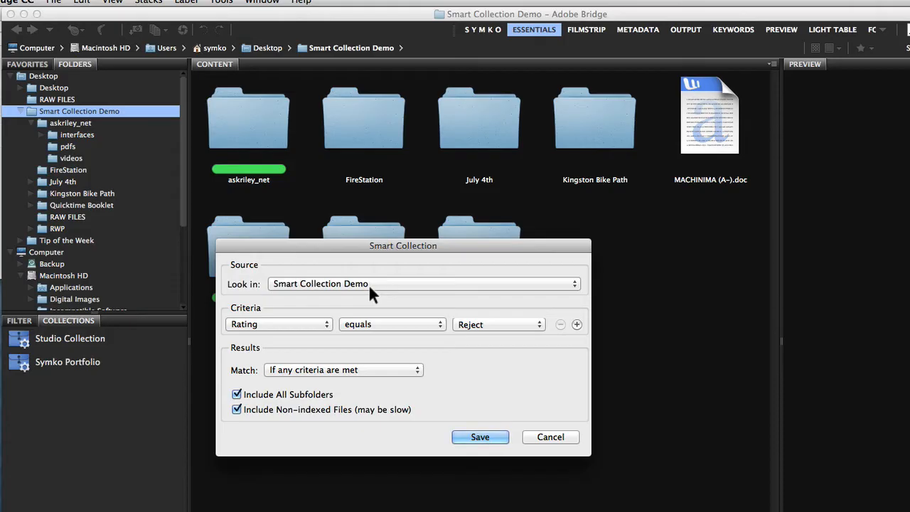
pyautogui.moveTo(482, 202)
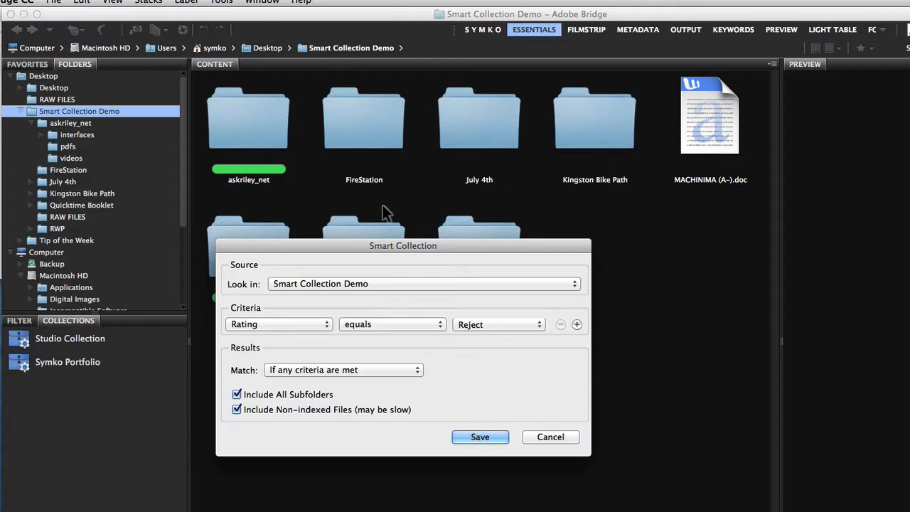
pyautogui.click(423, 283)
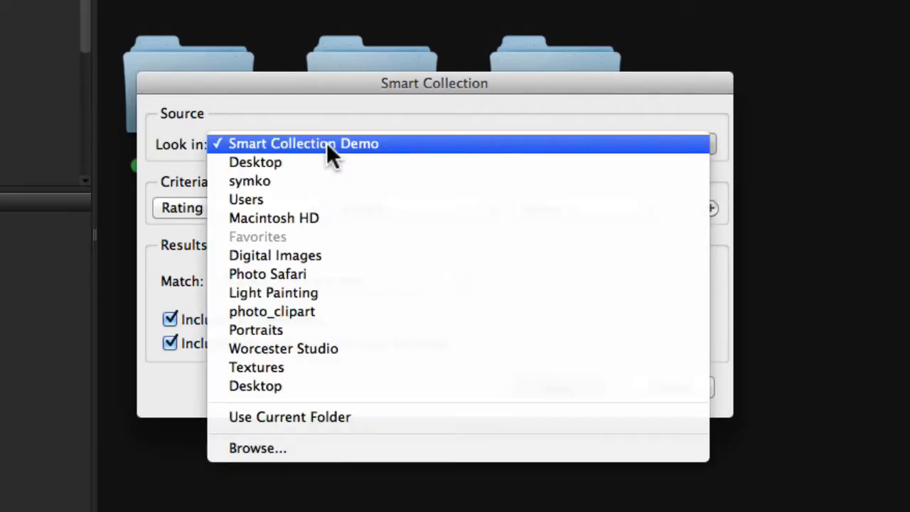
pyautogui.moveTo(299, 219)
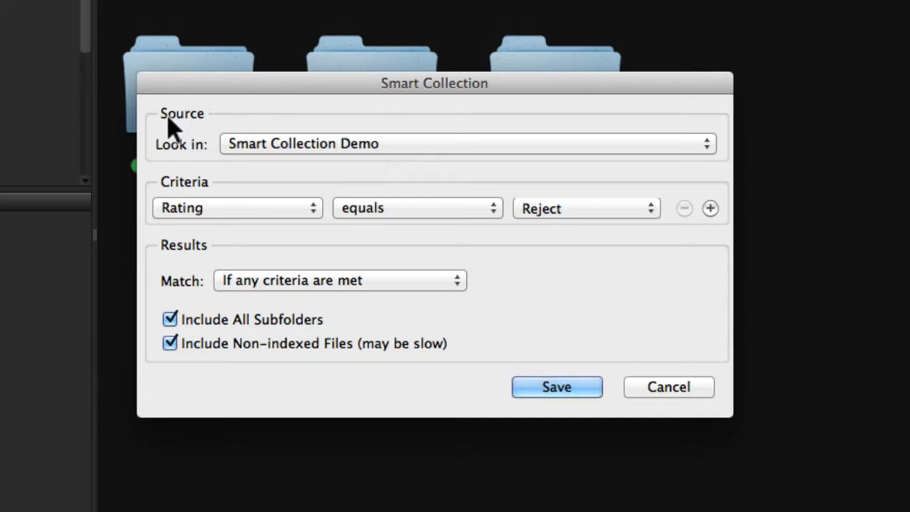
pyautogui.moveTo(441, 145)
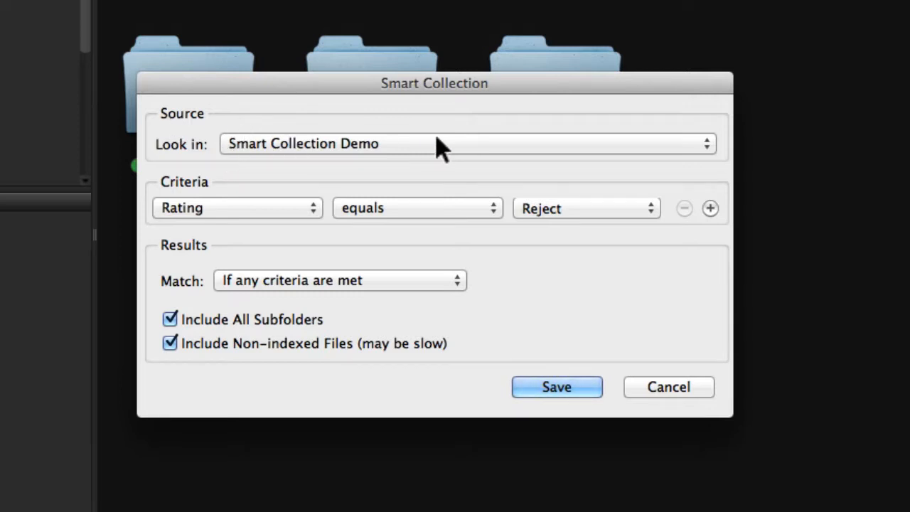
pyautogui.moveTo(268, 155)
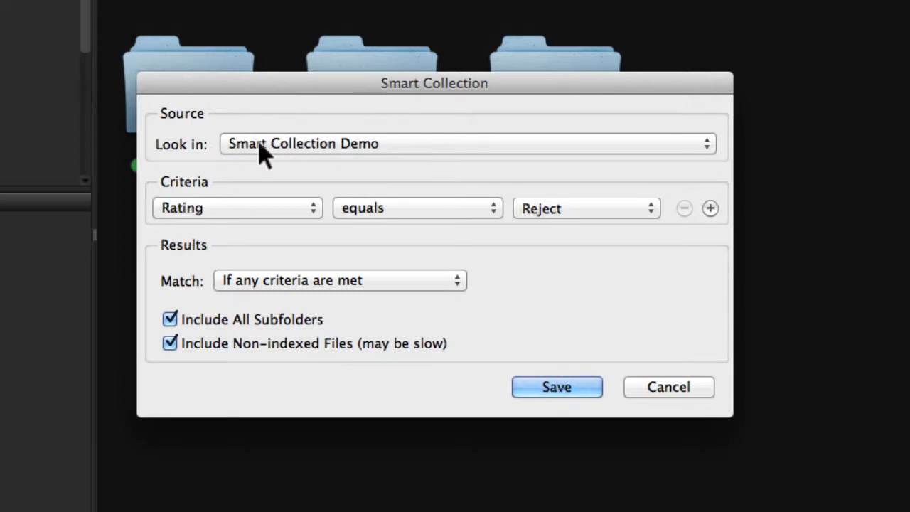
pyautogui.moveTo(381, 159)
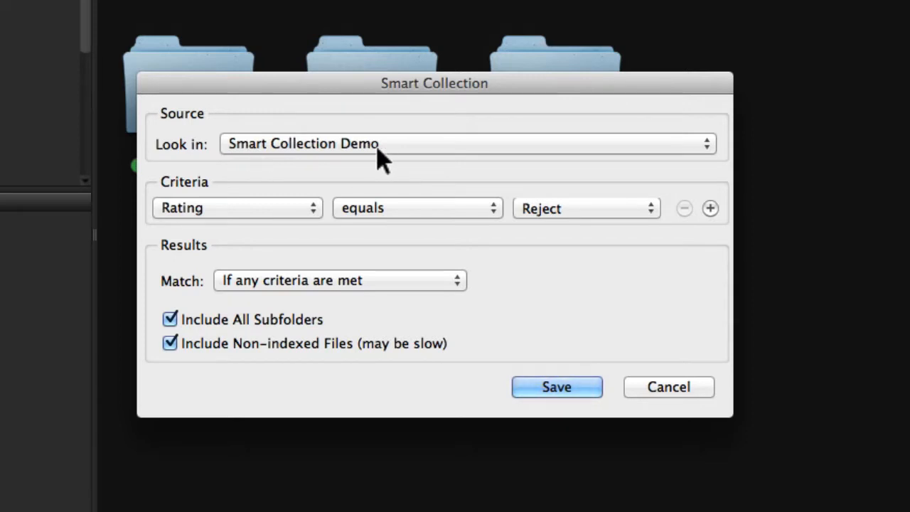
pyautogui.moveTo(235, 210)
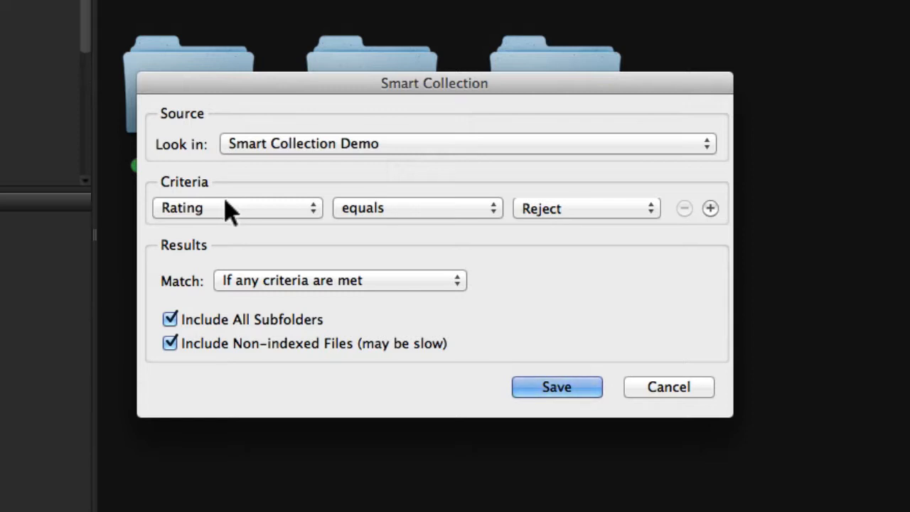
pyautogui.moveTo(248, 211)
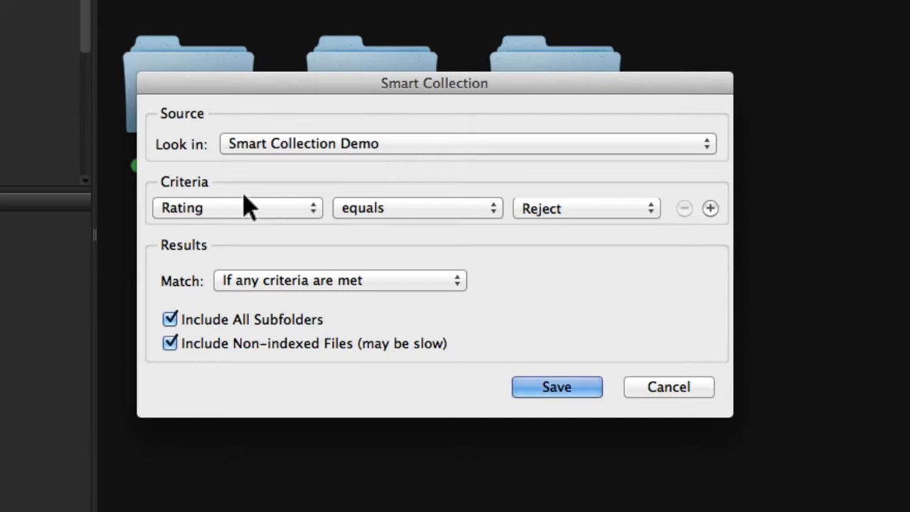
pyautogui.moveTo(239, 233)
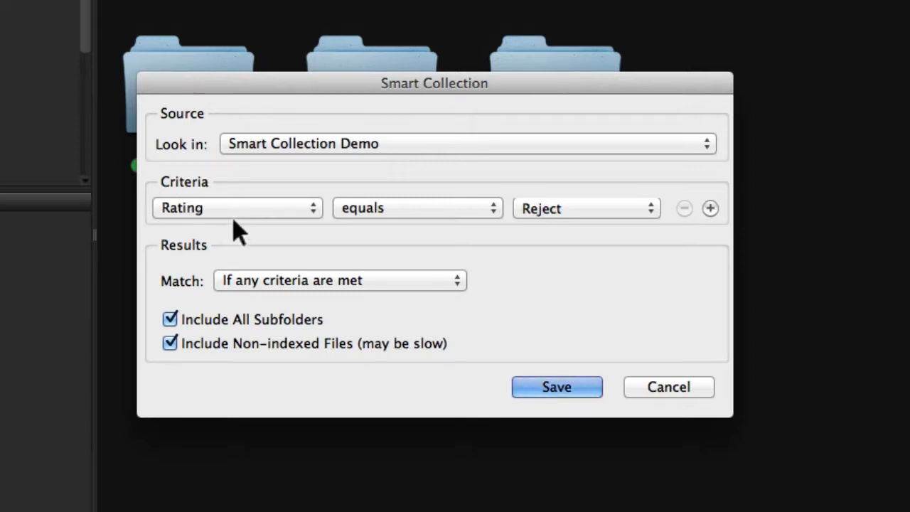
# Set the criterion to Rating equals five stars
pyautogui.click(234, 208)
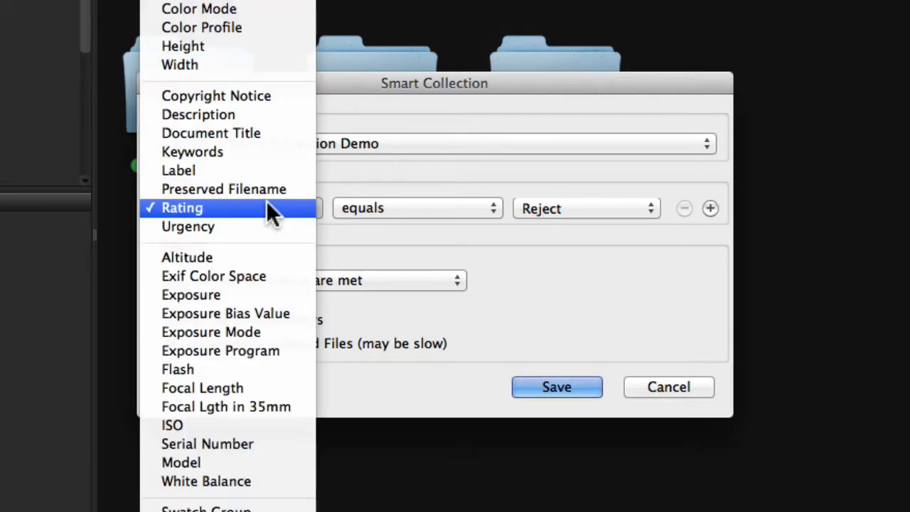
pyautogui.moveTo(256, 142)
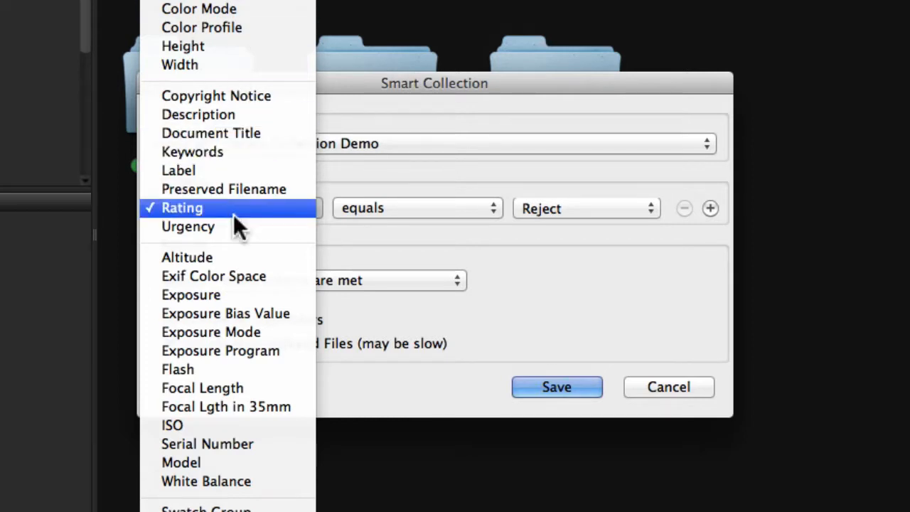
pyautogui.moveTo(263, 213)
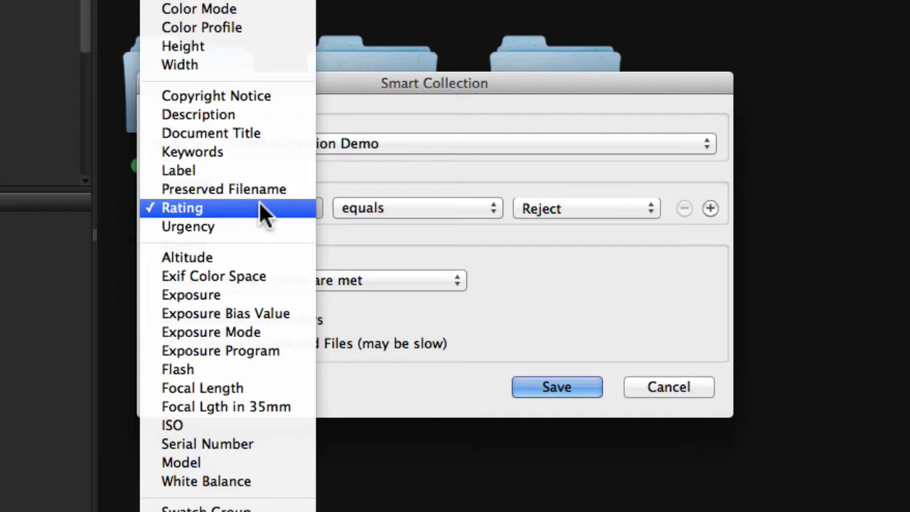
pyautogui.click(182, 207)
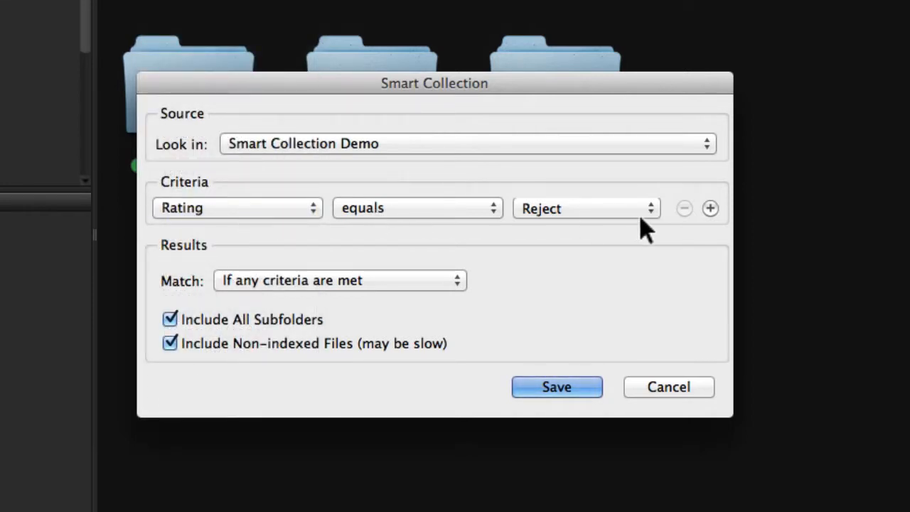
pyautogui.moveTo(614, 224)
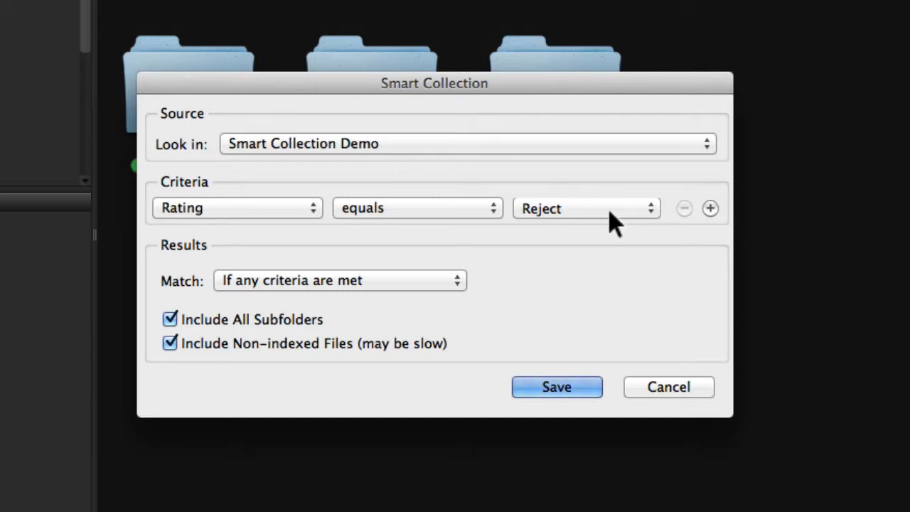
pyautogui.click(584, 207)
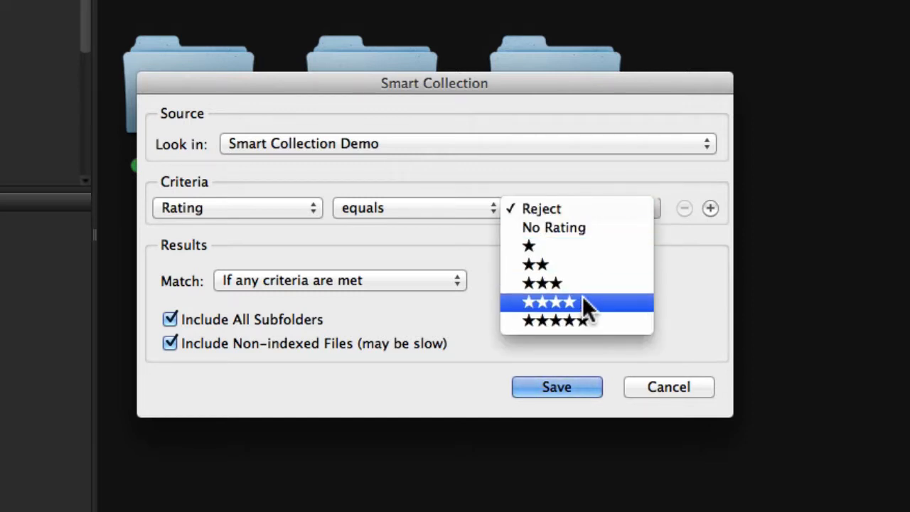
pyautogui.click(554, 321)
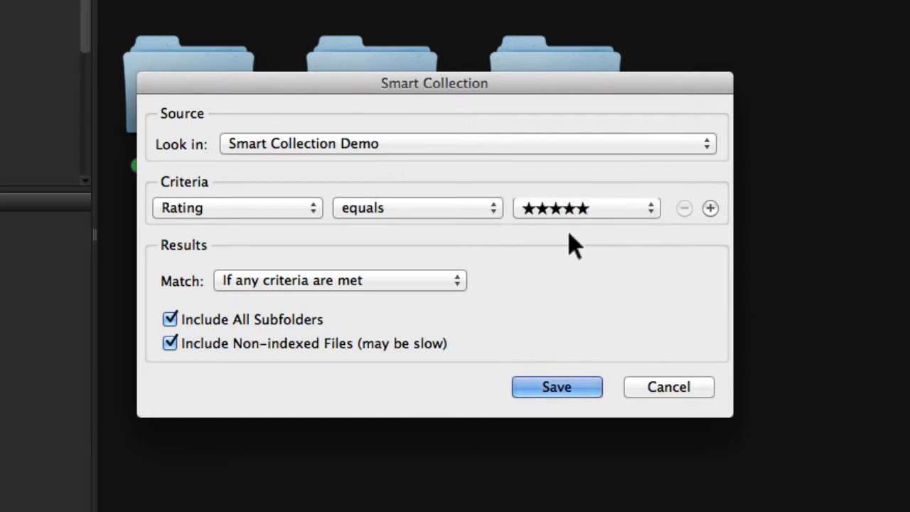
pyautogui.moveTo(554, 168)
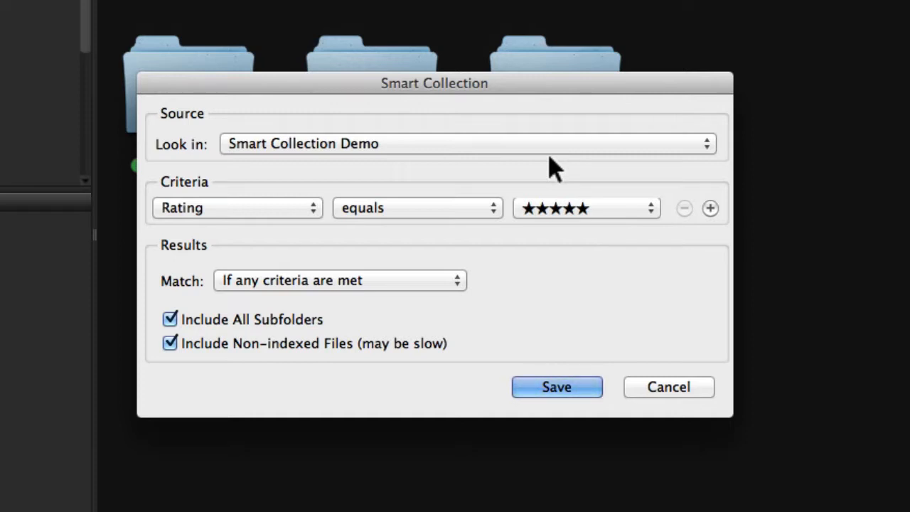
pyautogui.moveTo(595, 241)
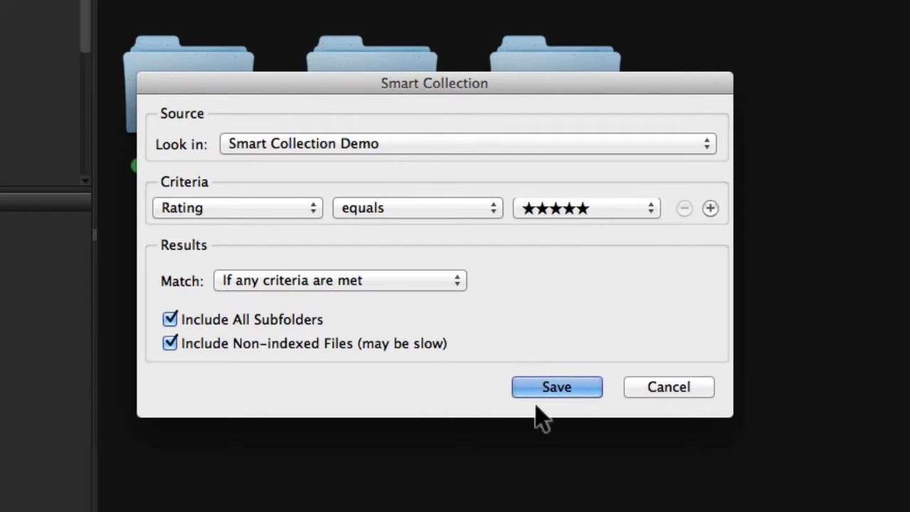
# Save the smart collection and name it 'My Best Stuff'
pyautogui.click(557, 386)
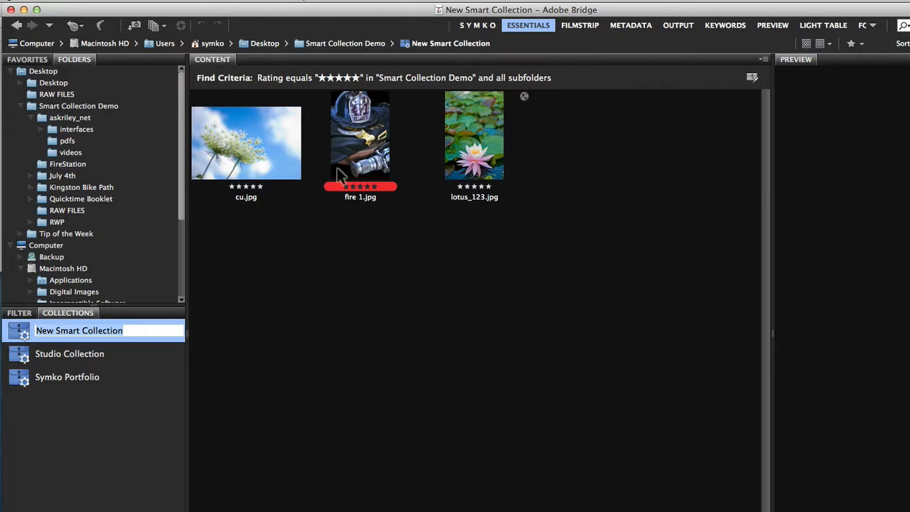
pyautogui.moveTo(495, 153)
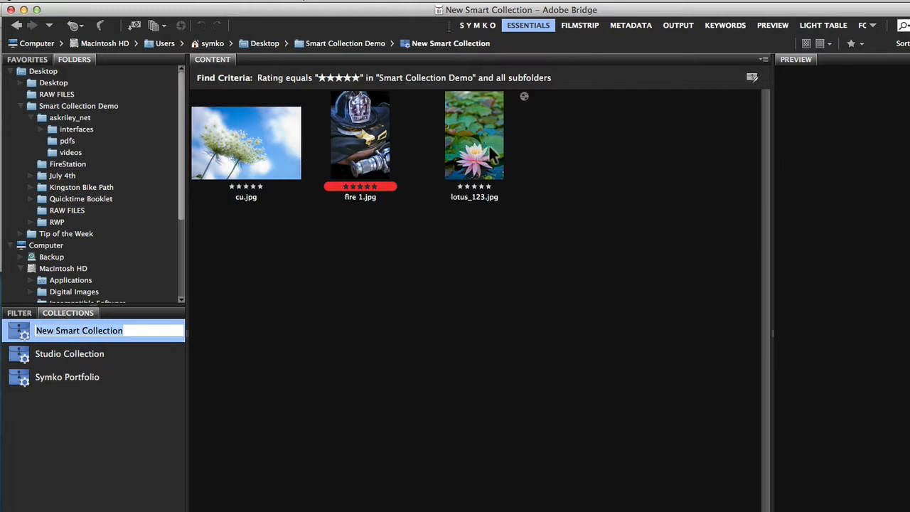
pyautogui.moveTo(514, 168)
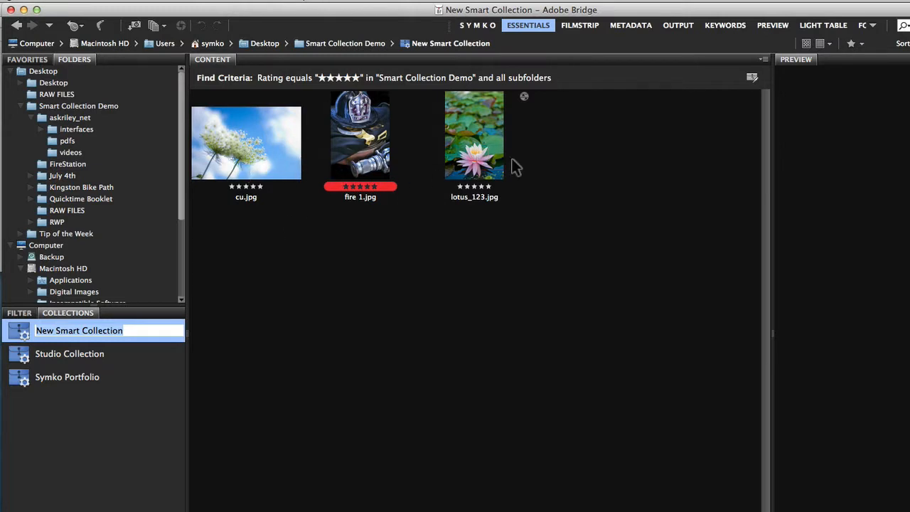
pyautogui.moveTo(37, 339)
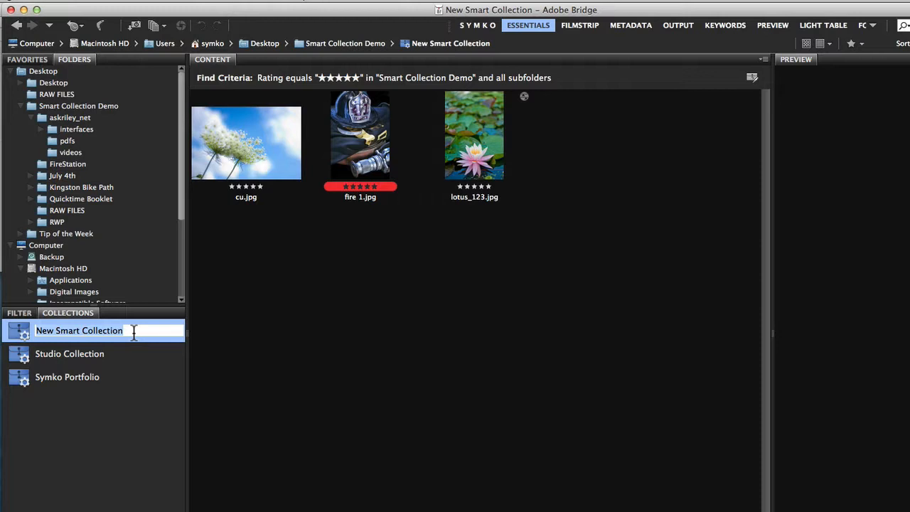
pyautogui.write('My BEst Stuff')
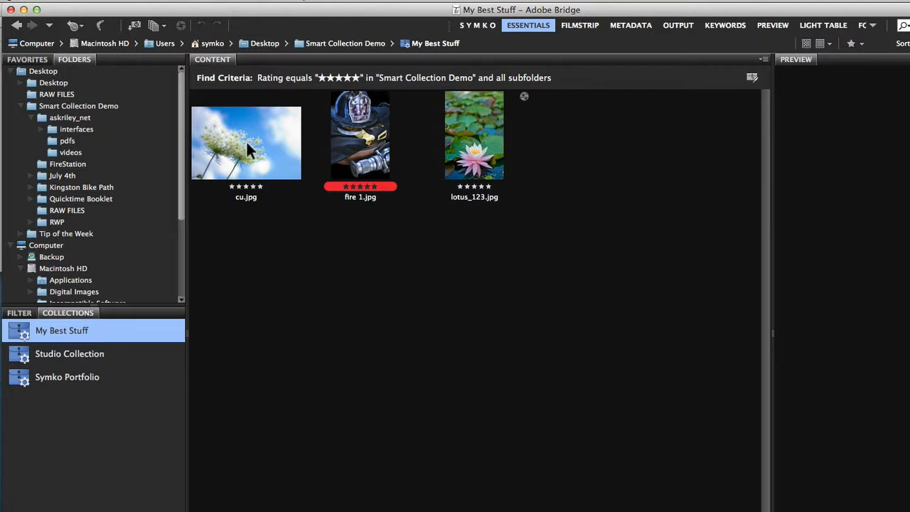
pyautogui.moveTo(455, 156)
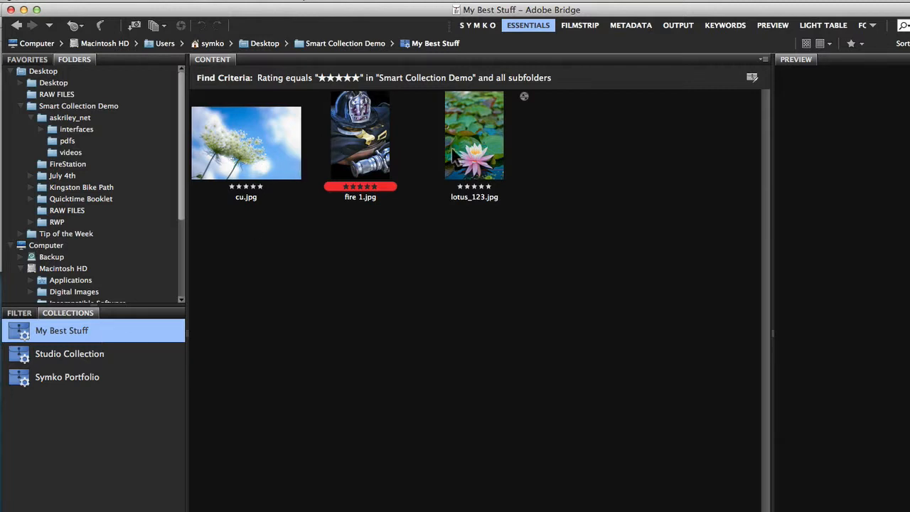
pyautogui.moveTo(436, 145)
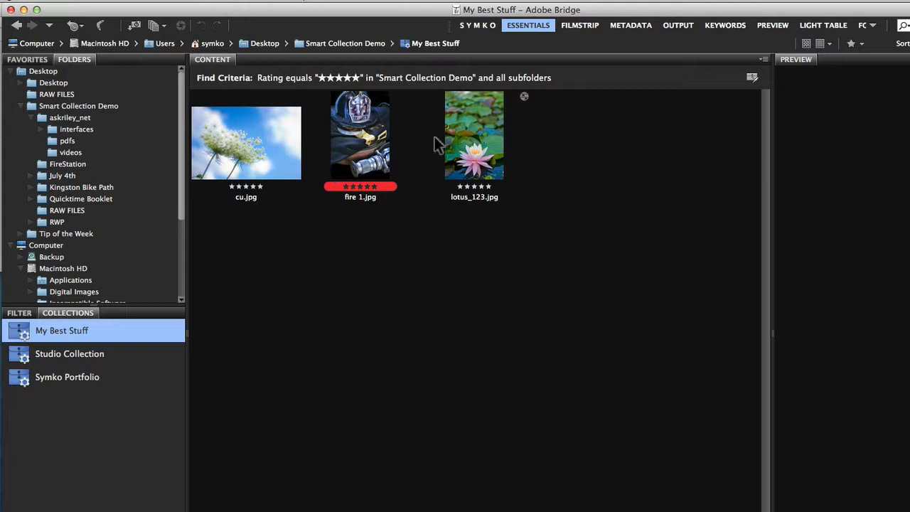
pyautogui.moveTo(376, 100)
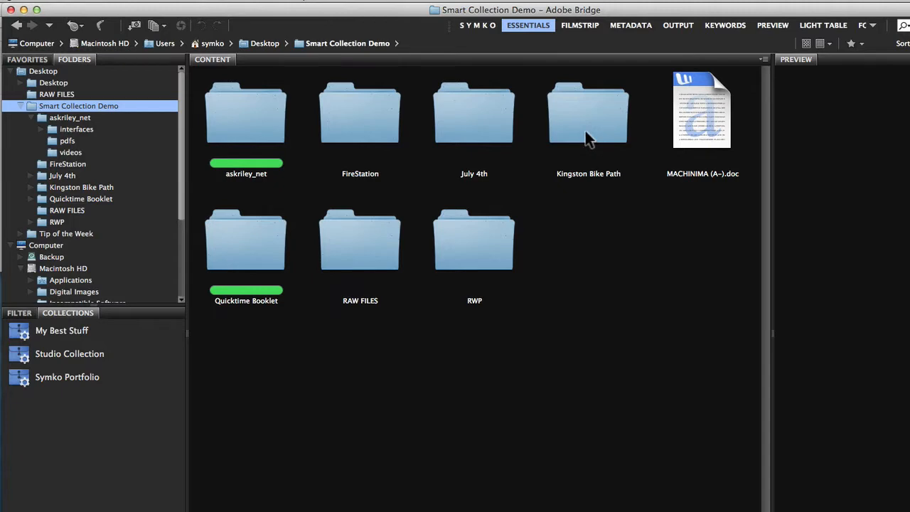
# Preview the five-star photo DSC_6528_0050.dng in Kingston Bike Path, then return to Smart Collection Demo
pyautogui.doubleClick(588, 114)
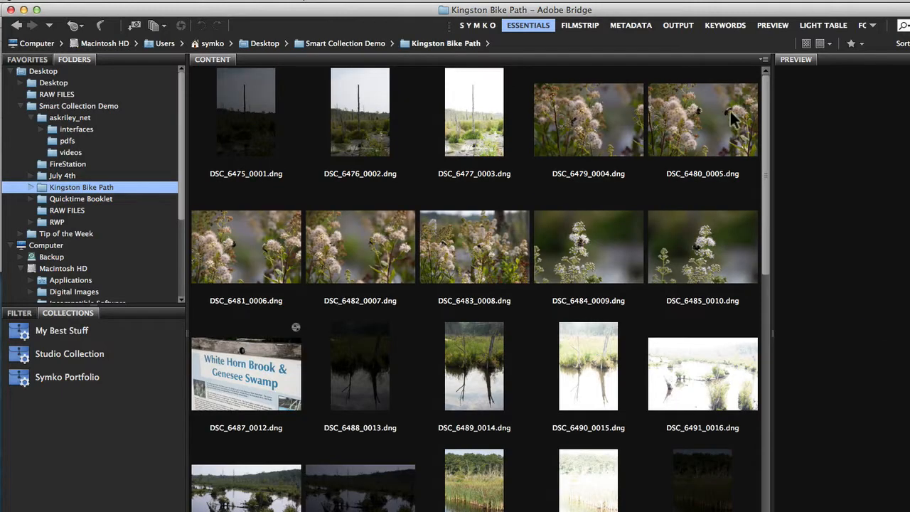
pyautogui.scroll(-3)
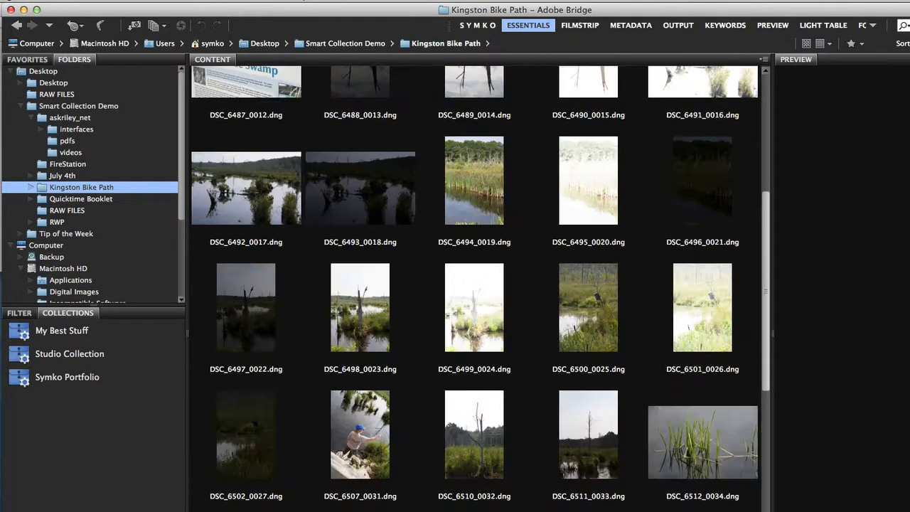
pyautogui.scroll(-3)
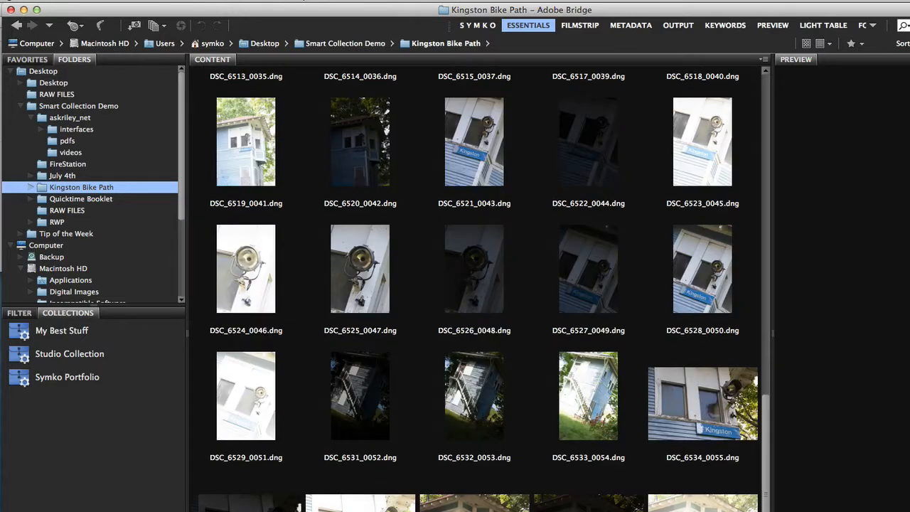
pyautogui.click(702, 267)
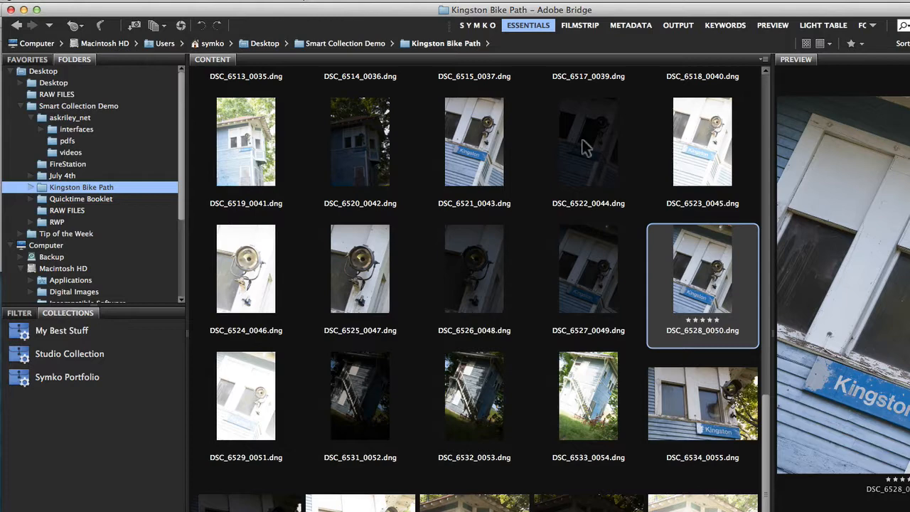
pyautogui.click(347, 43)
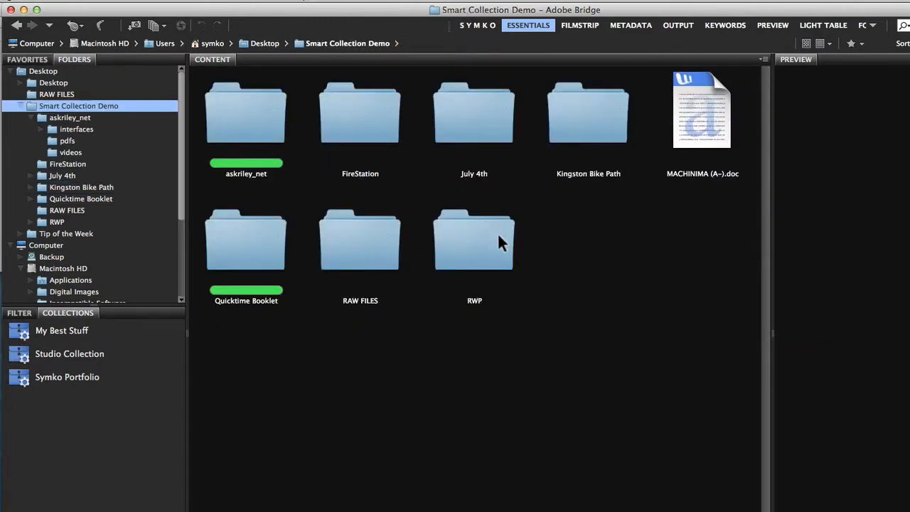
# Preview lock.tif and gazebo2.jpg in the RWP folder
pyautogui.doubleClick(474, 239)
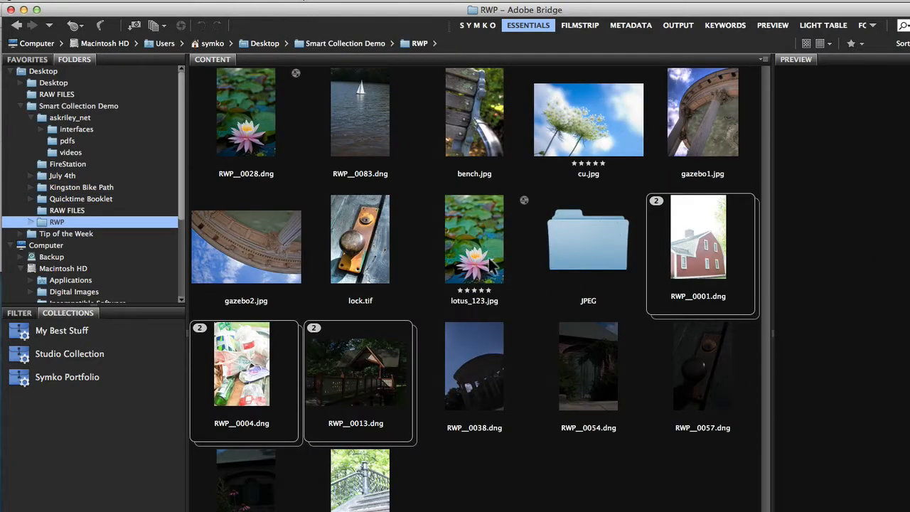
pyautogui.click(359, 238)
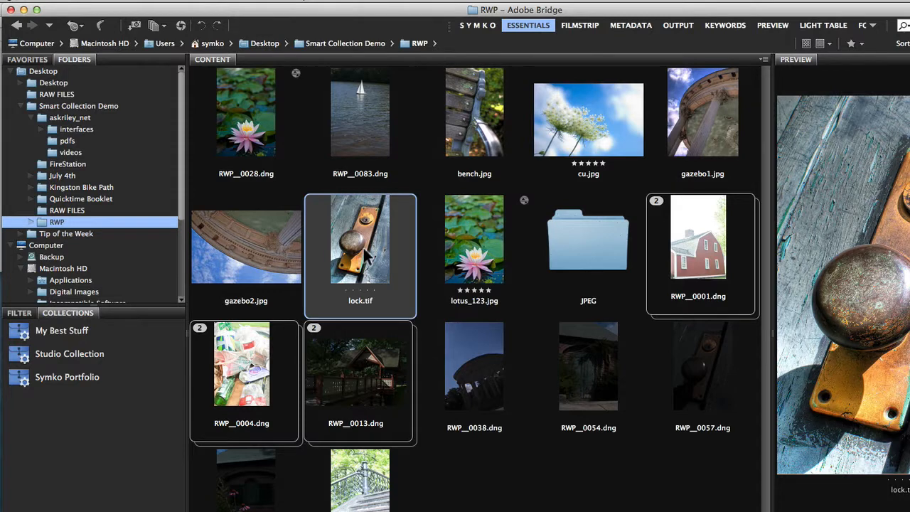
pyautogui.click(246, 245)
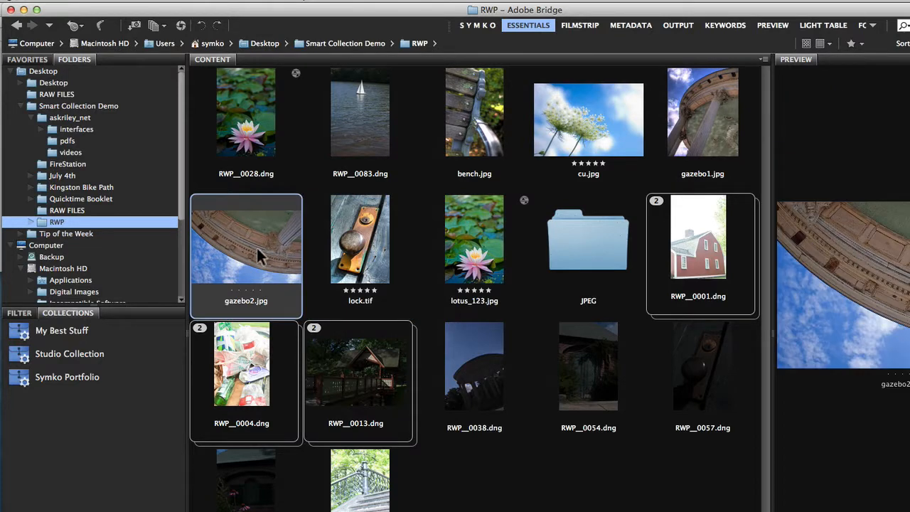
pyautogui.click(702, 120)
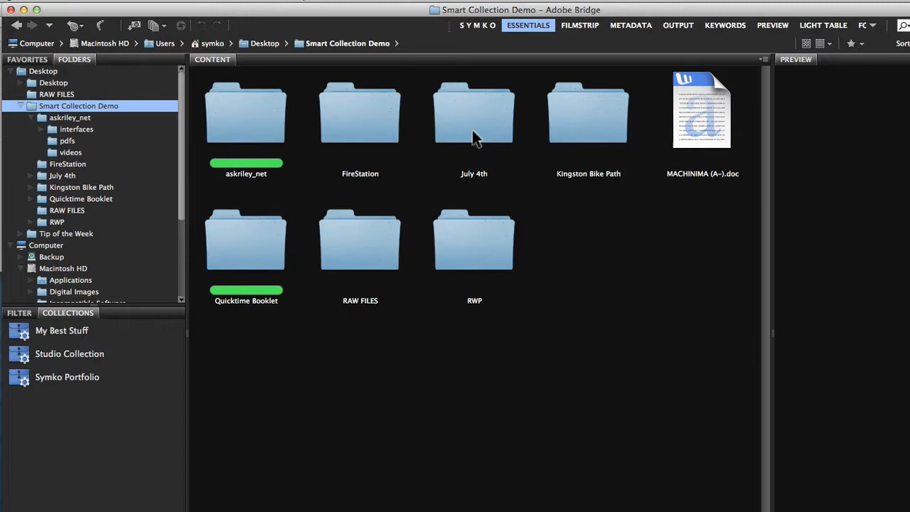
# Select july 4__0053.dng in the July 4th folder, then view the My Best Stuff collection
pyautogui.doubleClick(474, 113)
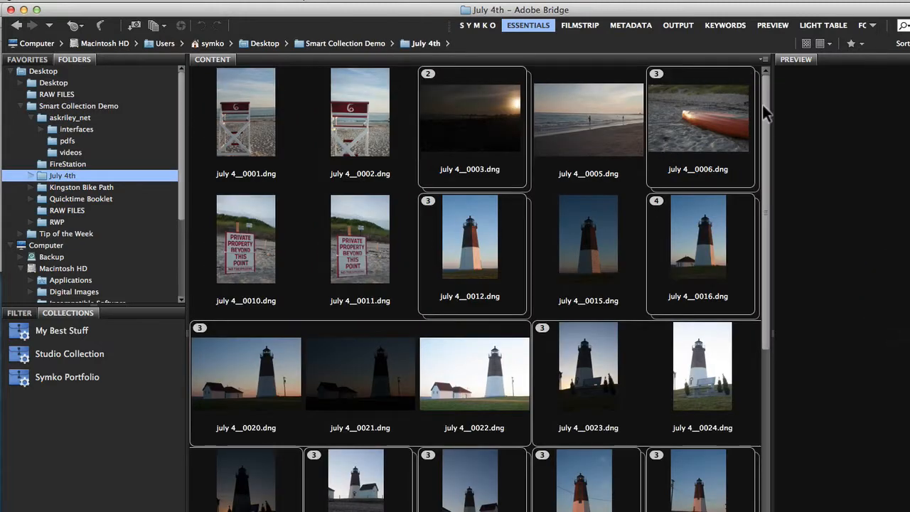
pyautogui.scroll(-3)
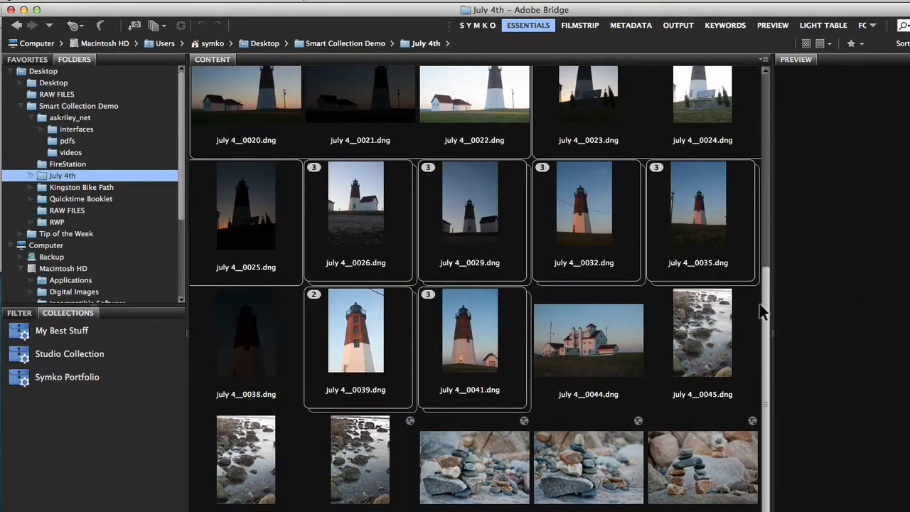
pyautogui.scroll(-3)
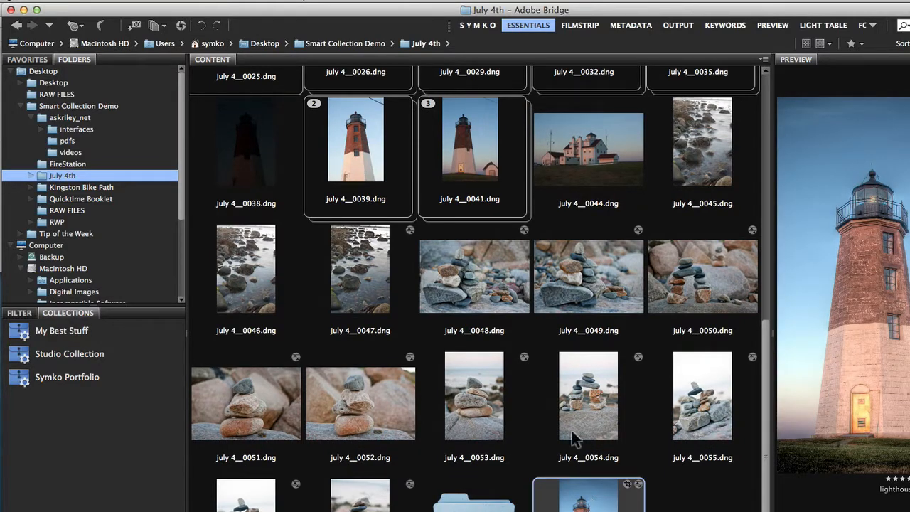
pyautogui.click(475, 395)
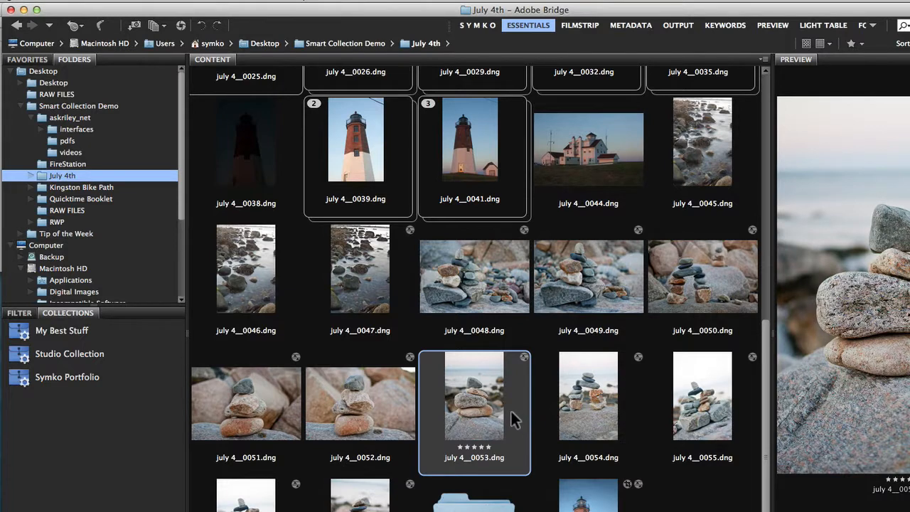
pyautogui.moveTo(50, 339)
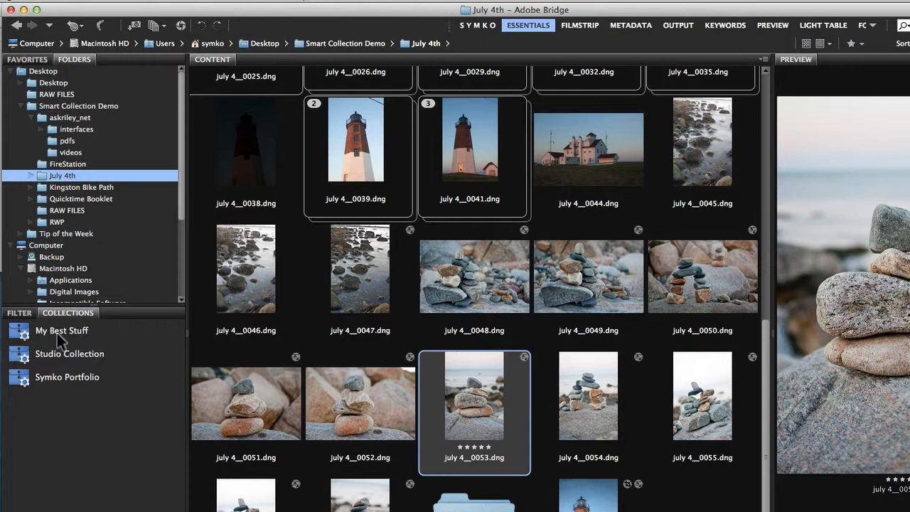
pyautogui.click(62, 330)
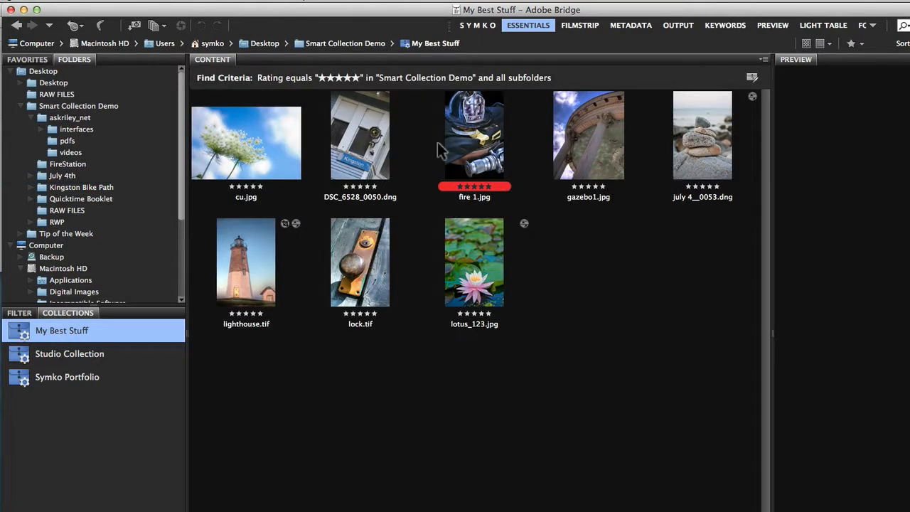
pyautogui.moveTo(330, 236)
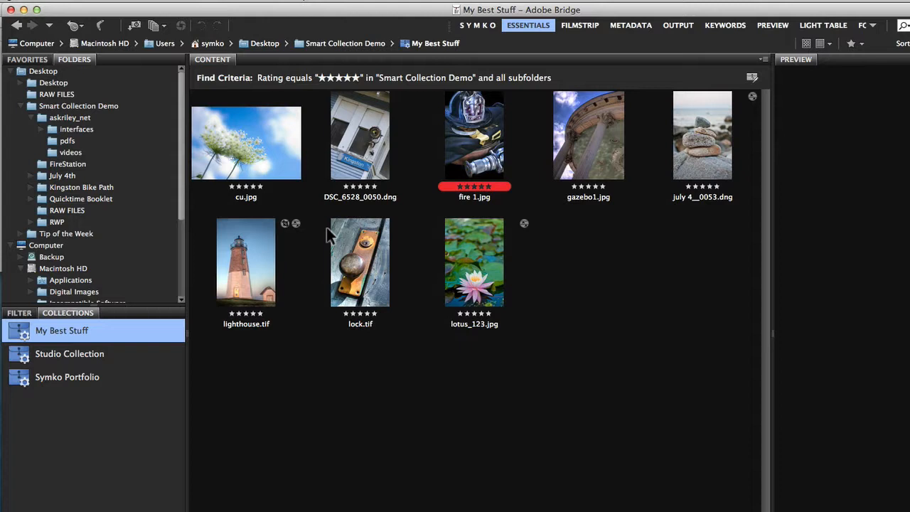
pyautogui.moveTo(443, 287)
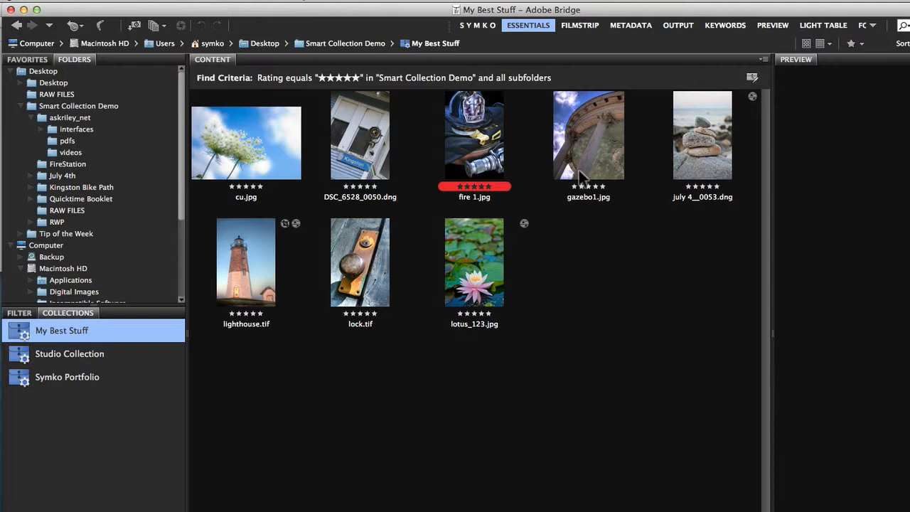
pyautogui.moveTo(366, 46)
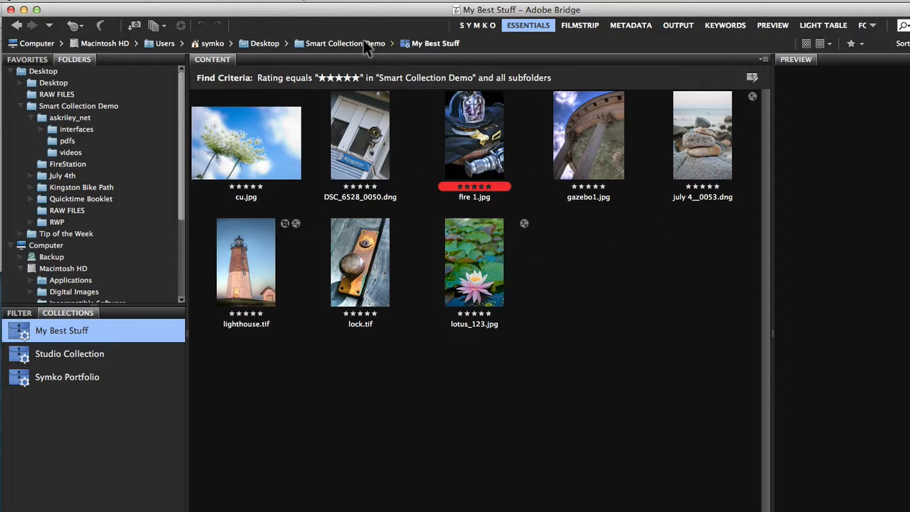
# Rate the MACHINIMA document and askriley_net folder five stars, browsing into askriley_net and back
pyautogui.click(347, 42)
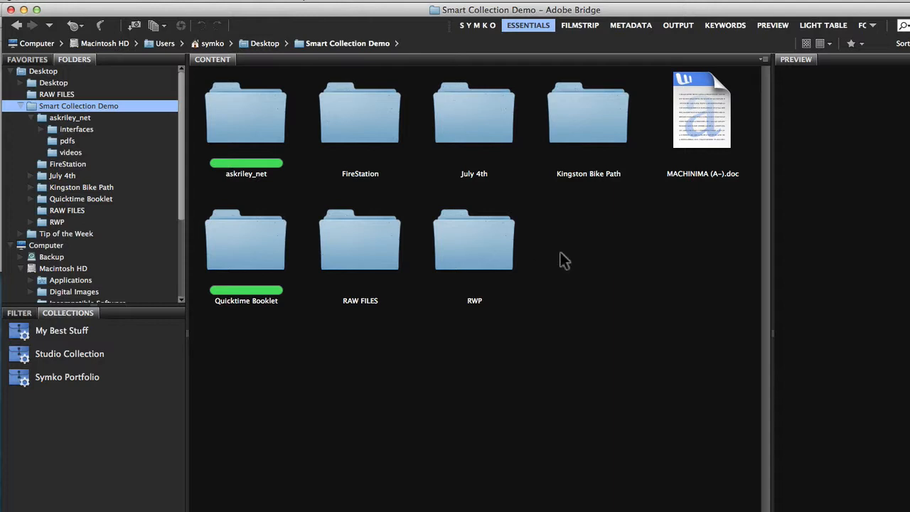
pyautogui.click(702, 111)
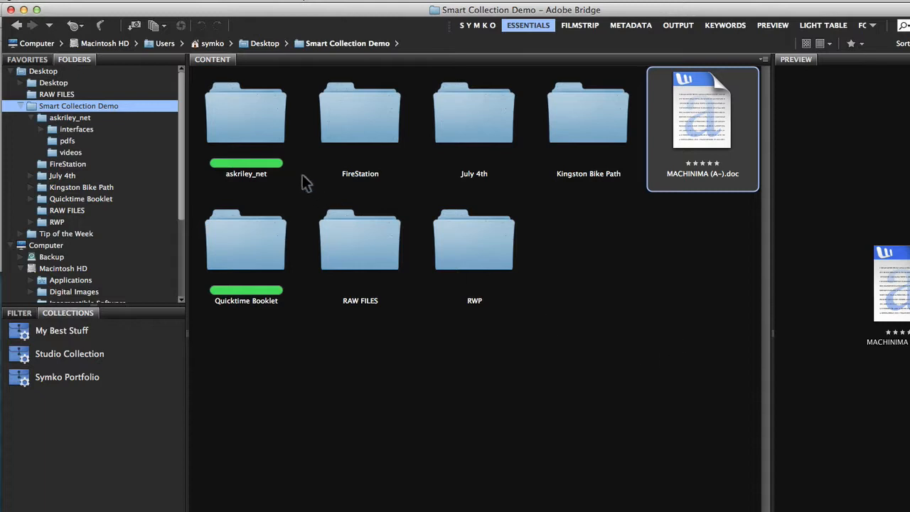
pyautogui.click(246, 114)
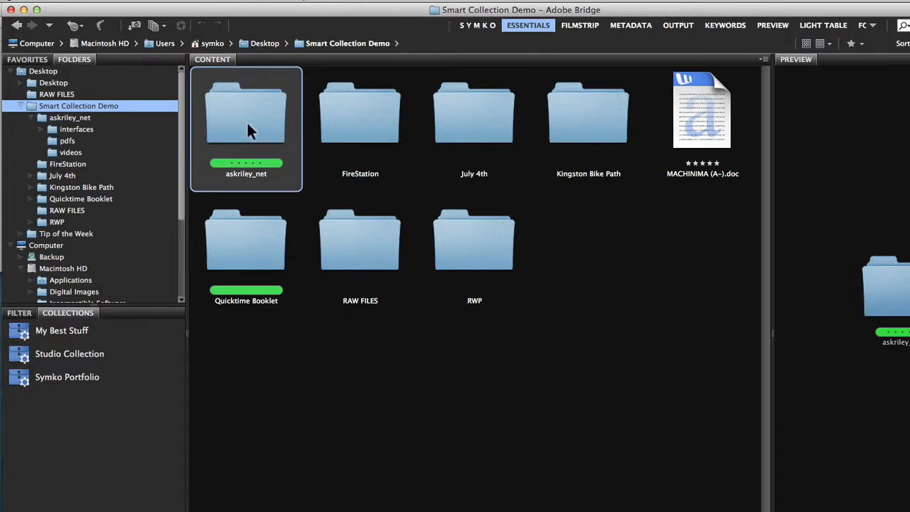
pyautogui.doubleClick(245, 111)
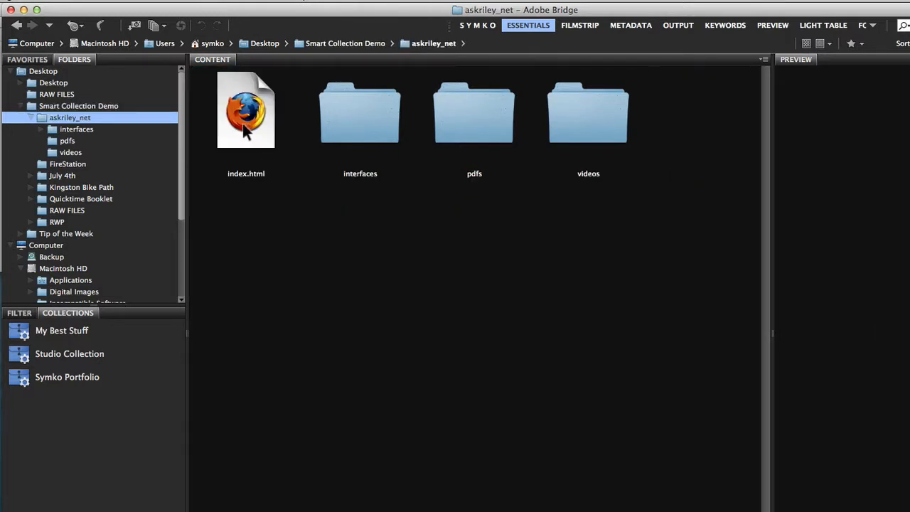
pyautogui.moveTo(612, 125)
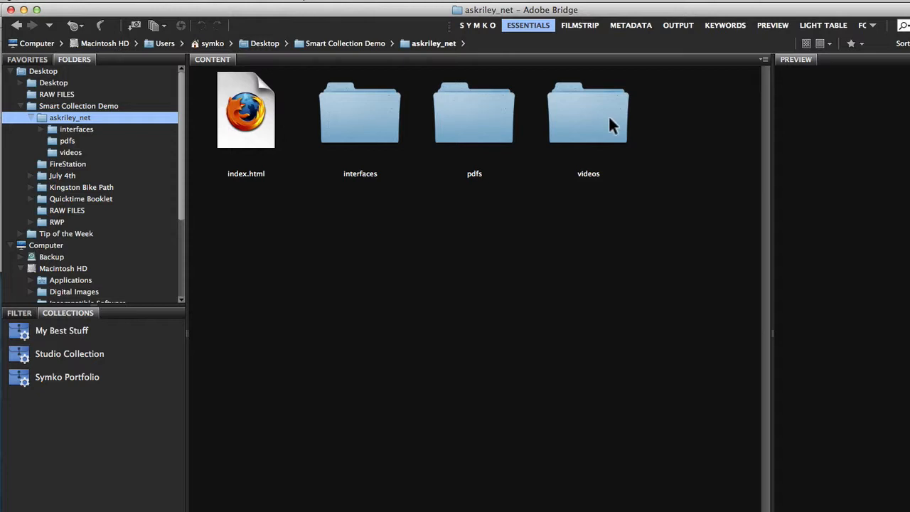
pyautogui.moveTo(375, 50)
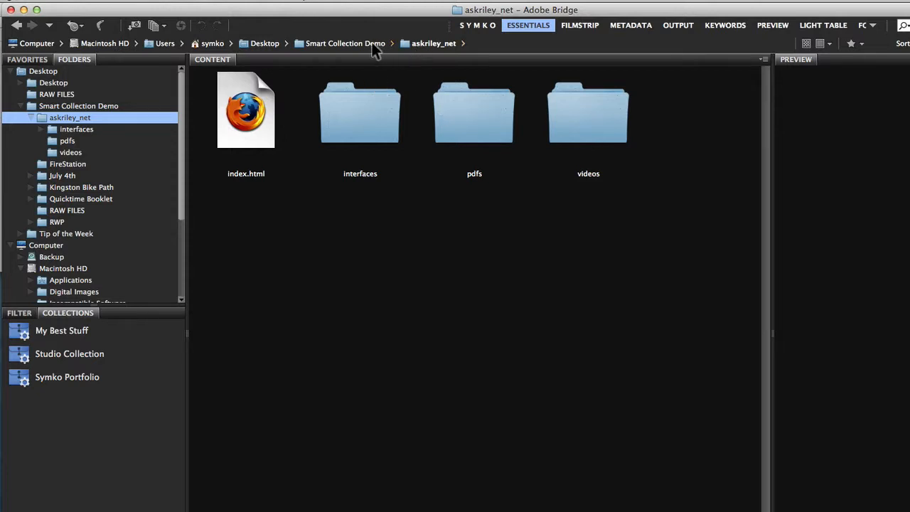
pyautogui.click(344, 43)
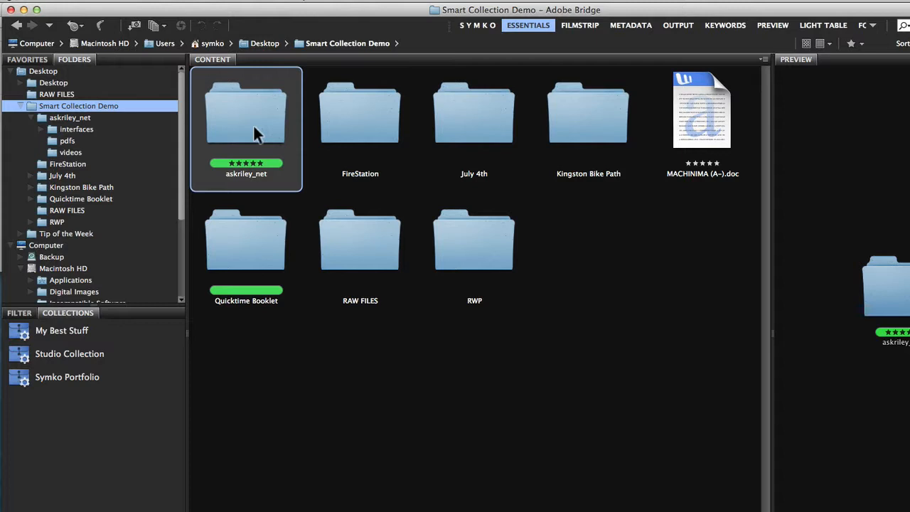
# Rate the Quicktime Booklet folder five stars, browsing into it and back
pyautogui.click(246, 242)
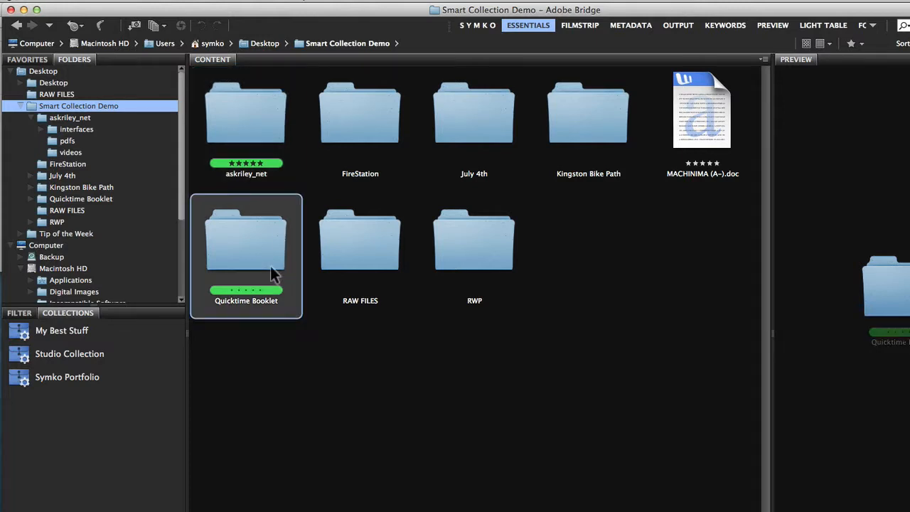
pyautogui.doubleClick(246, 241)
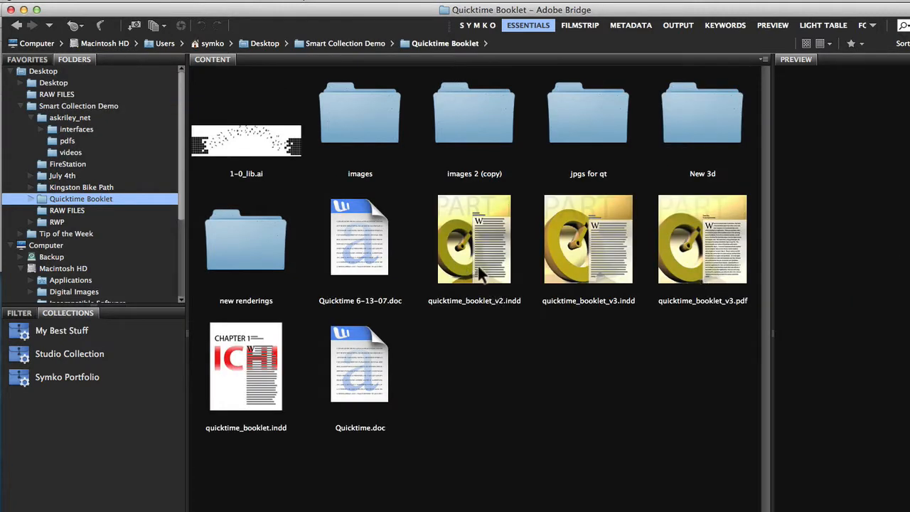
pyautogui.moveTo(652, 269)
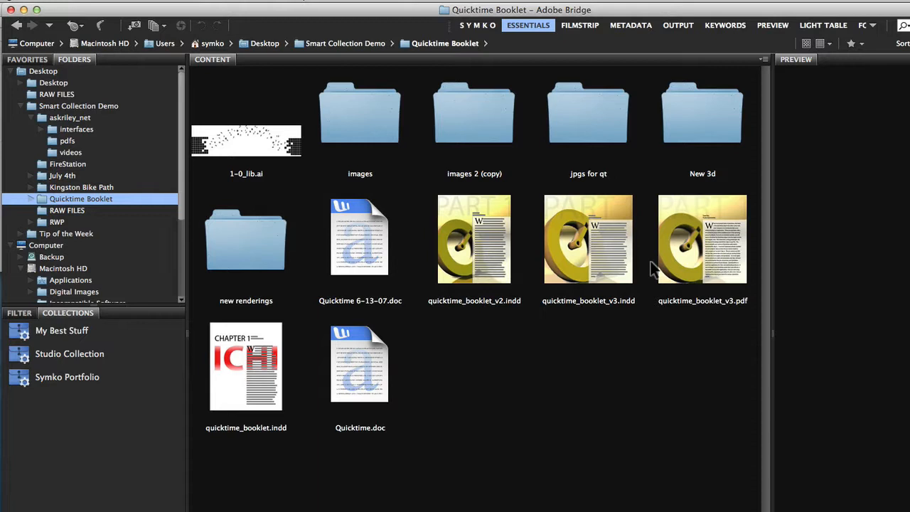
pyautogui.moveTo(367, 50)
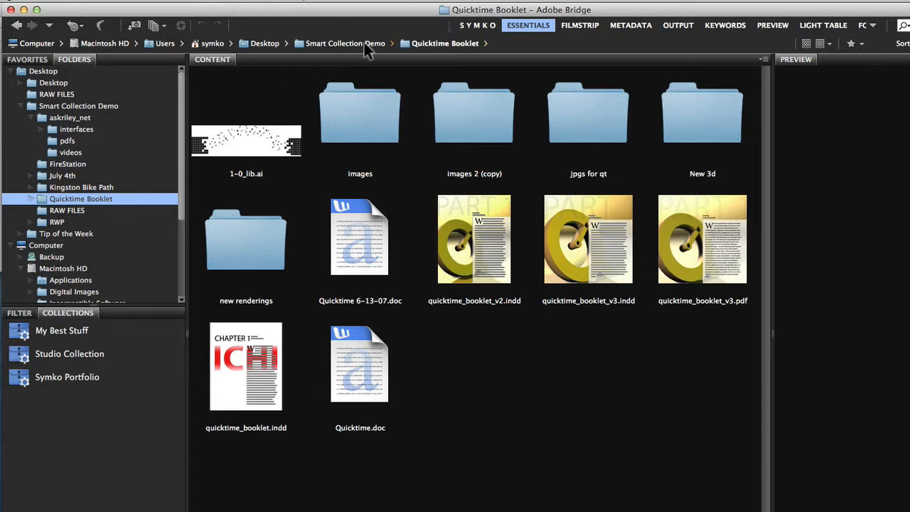
pyautogui.click(346, 42)
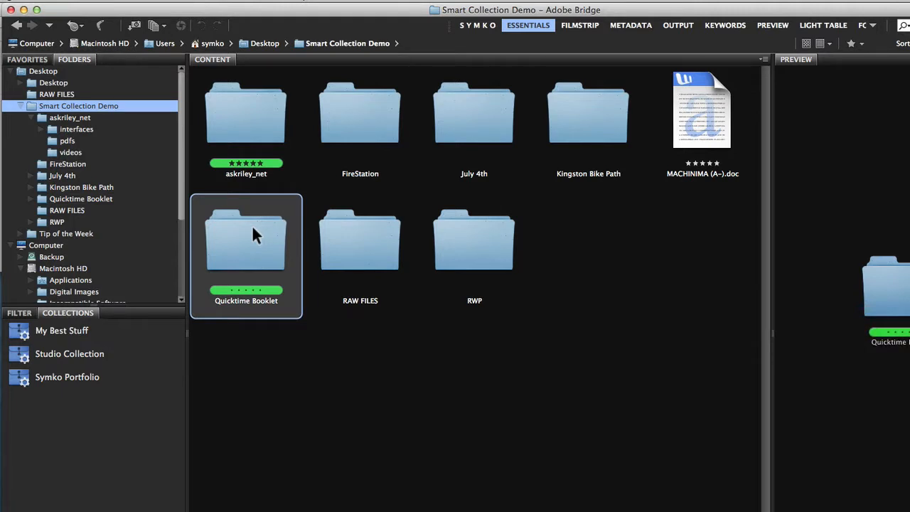
pyautogui.click(62, 329)
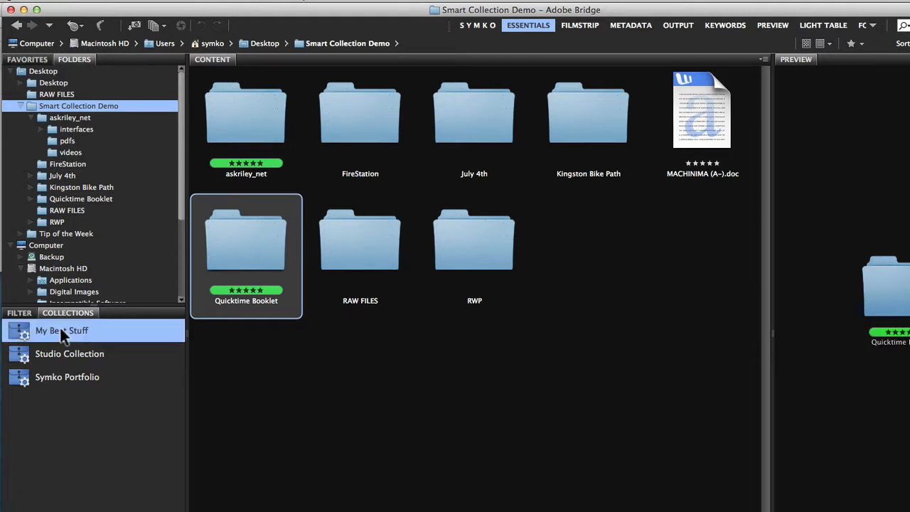
# View the updated My Best Stuff collection with the newly rated folders and document
pyautogui.click(62, 329)
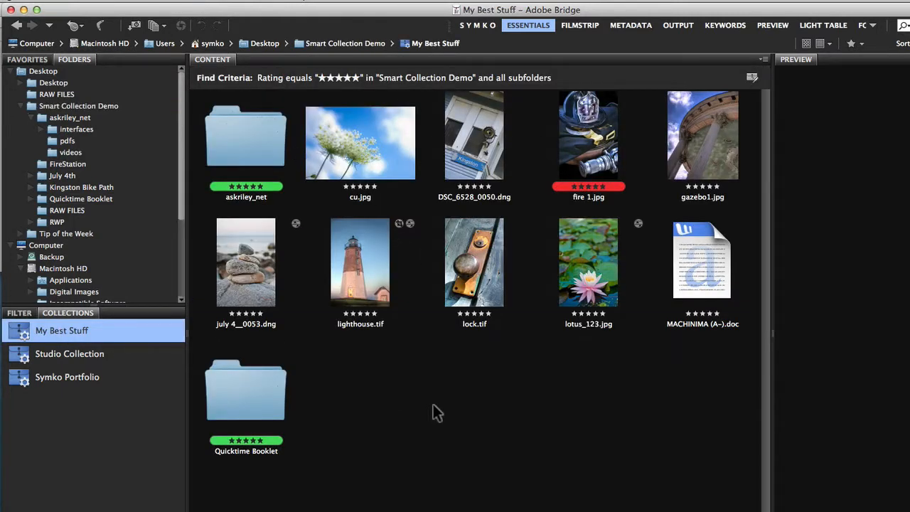
pyautogui.moveTo(263, 154)
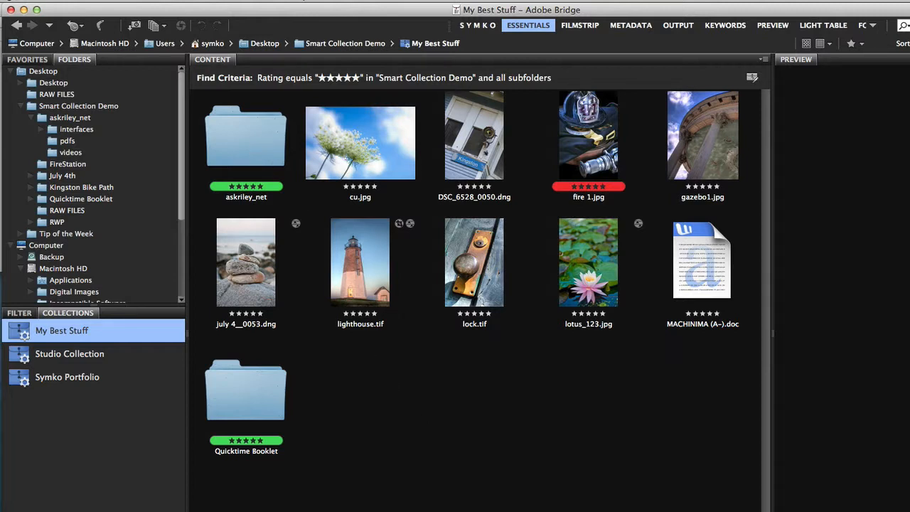
pyautogui.moveTo(257, 395)
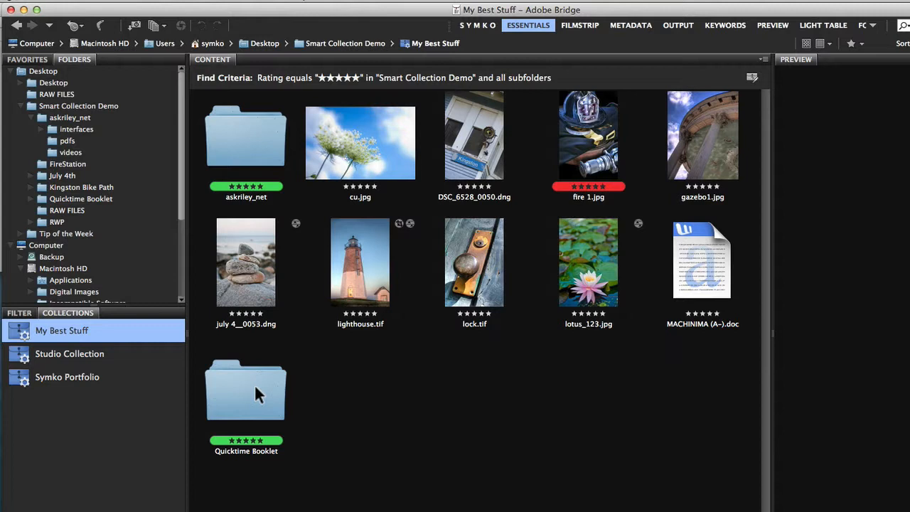
pyautogui.moveTo(739, 259)
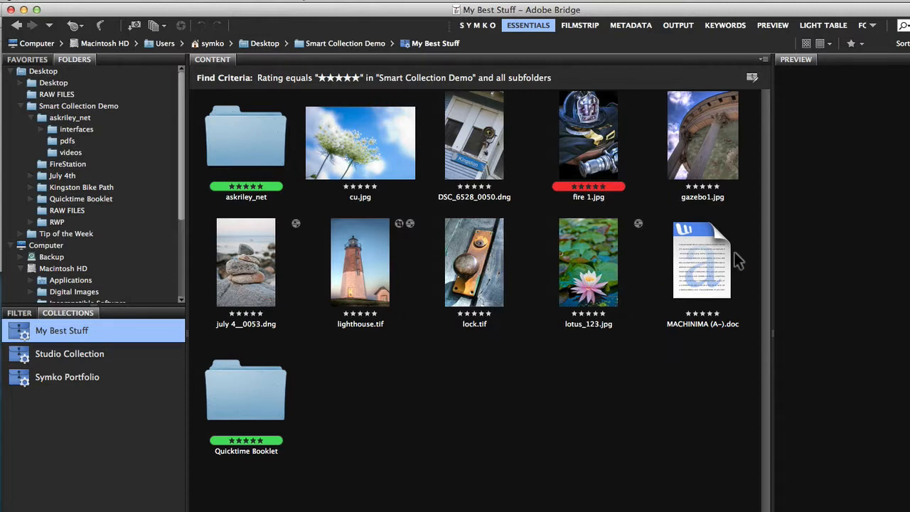
pyautogui.moveTo(592, 236)
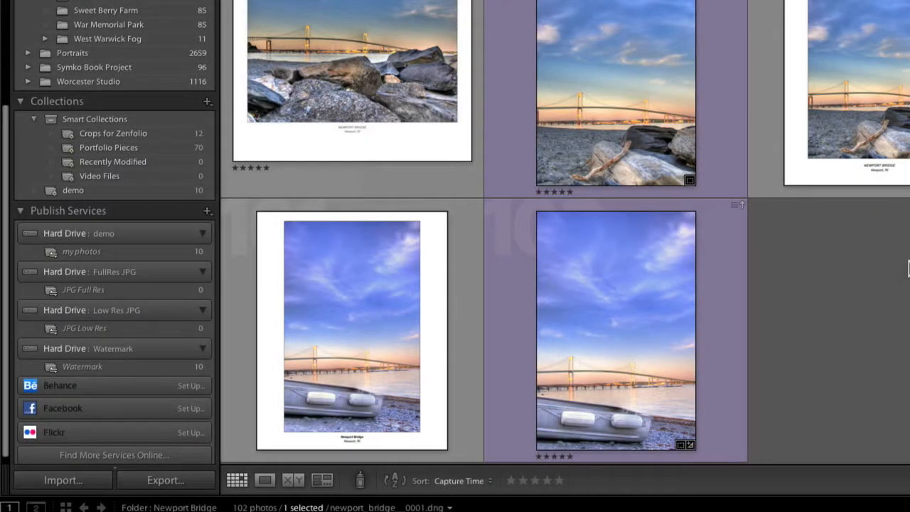
pyautogui.moveTo(363, 140)
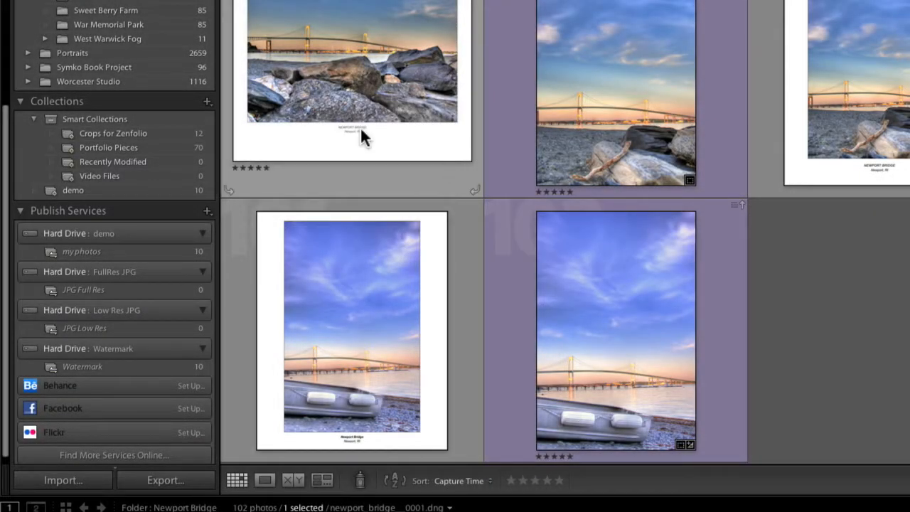
# Bring up Lightroom's new-collection options, including Create Smart Collection
pyautogui.click(207, 101)
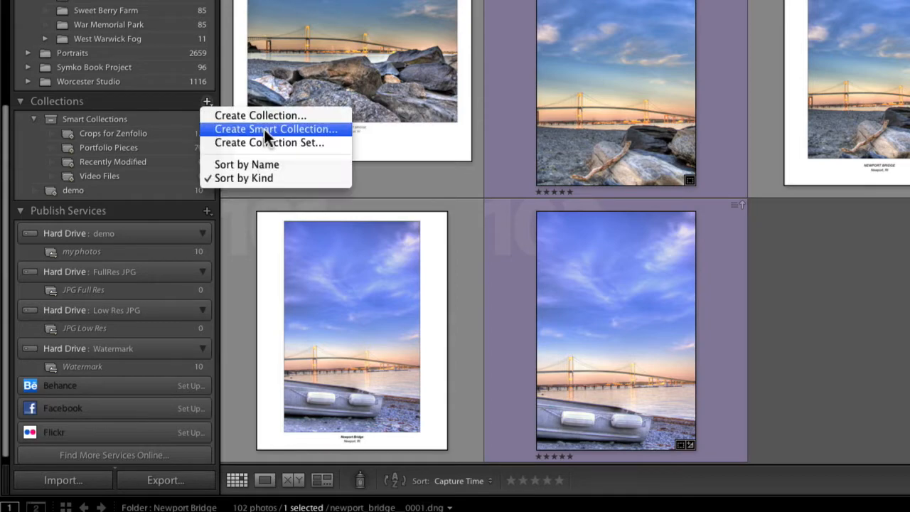